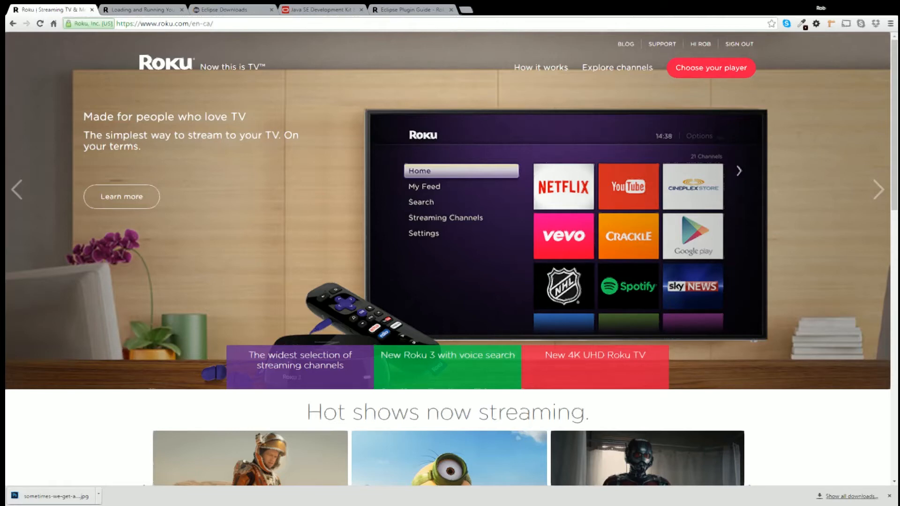
pyautogui.moveTo(347, 61)
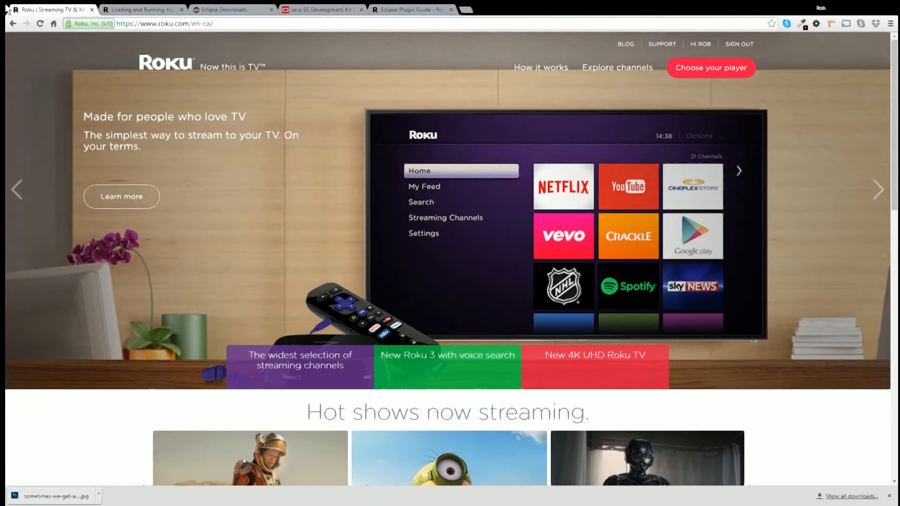
pyautogui.moveTo(271, 98)
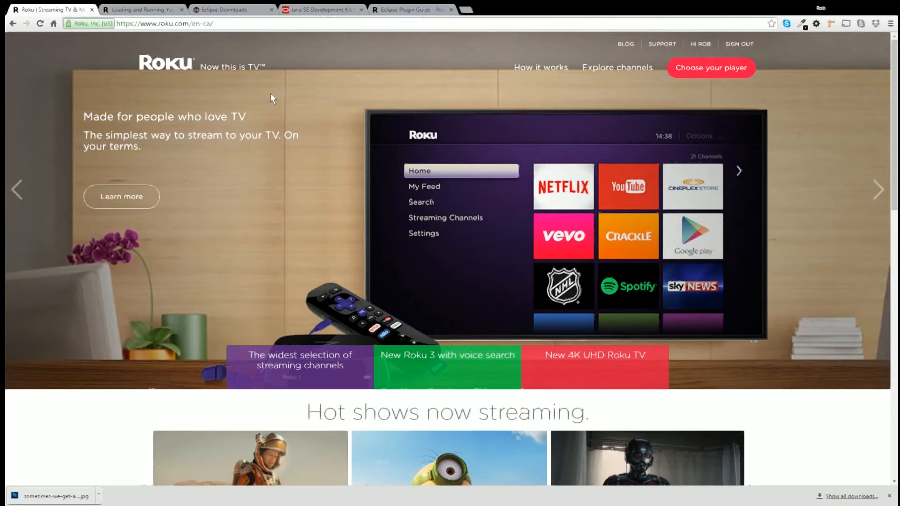
pyautogui.moveTo(285, 89)
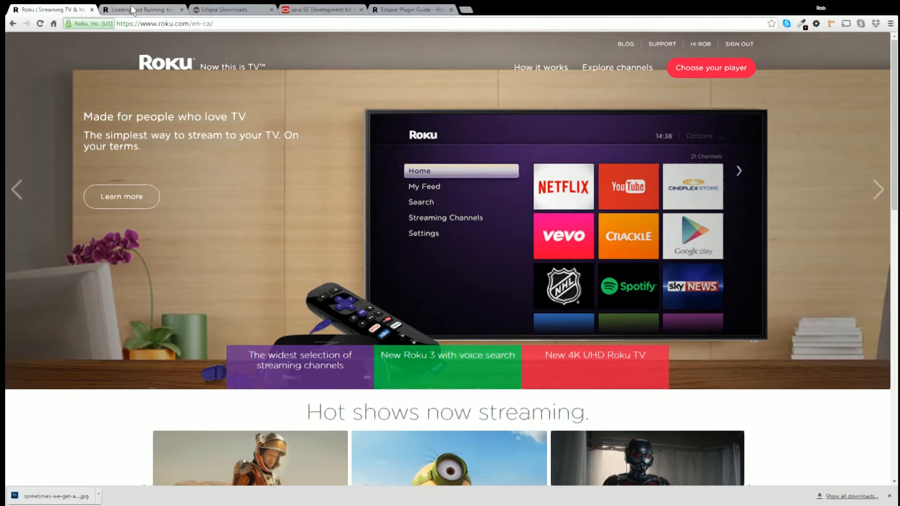
# Step: Highlight the Home 3x, Up 2x dev-mode remote sequence, then move to the Eclipse downloads tab
pyautogui.click(140, 10)
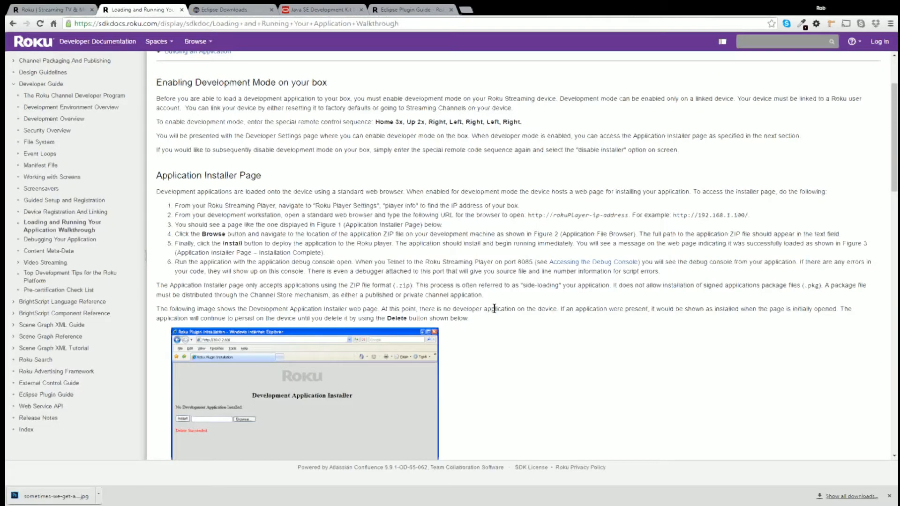
pyautogui.moveTo(416, 122)
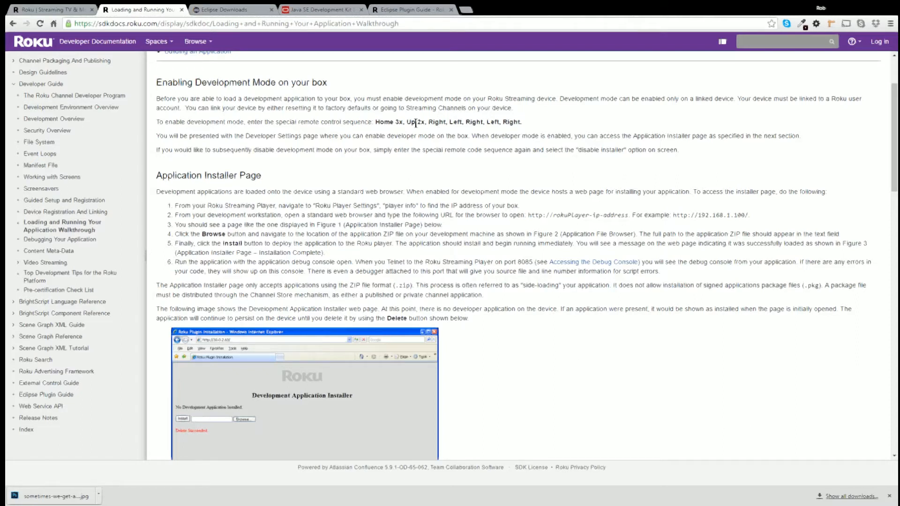
pyautogui.moveTo(376, 122); pyautogui.dragTo(522, 122)
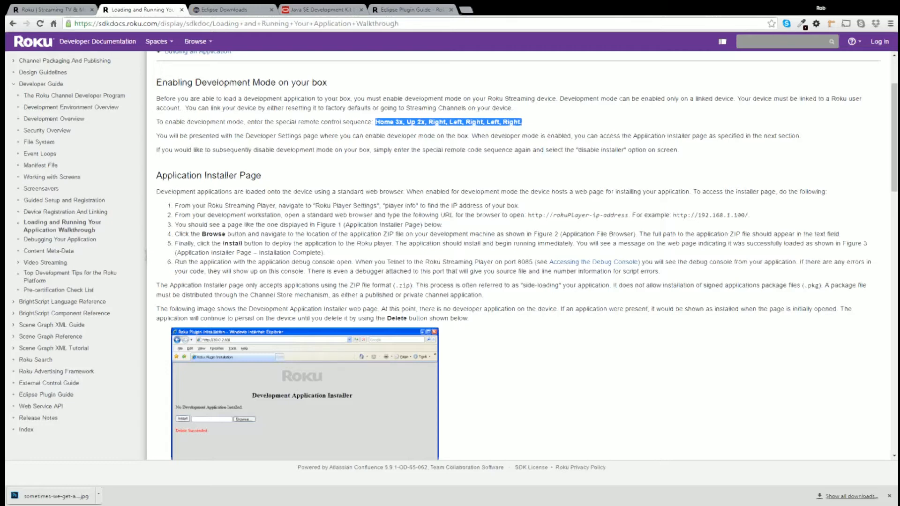
pyautogui.click(227, 9)
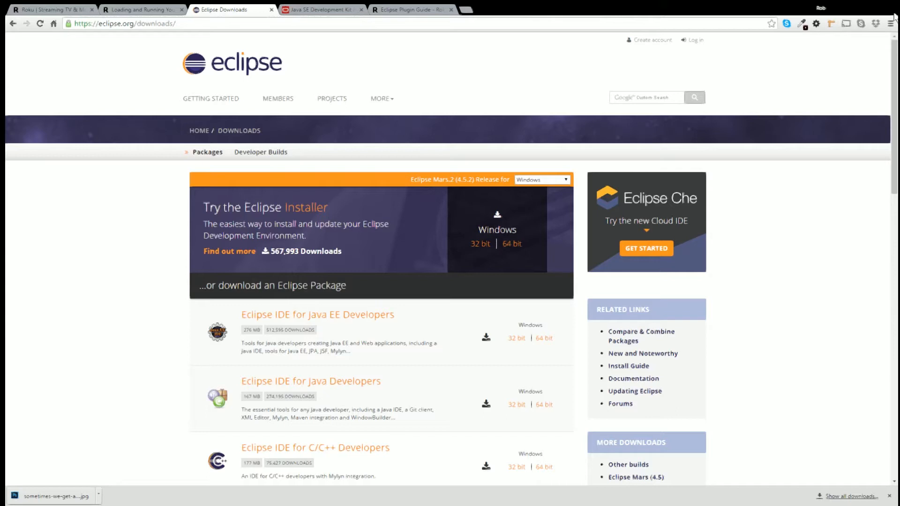
pyautogui.moveTo(490, 273)
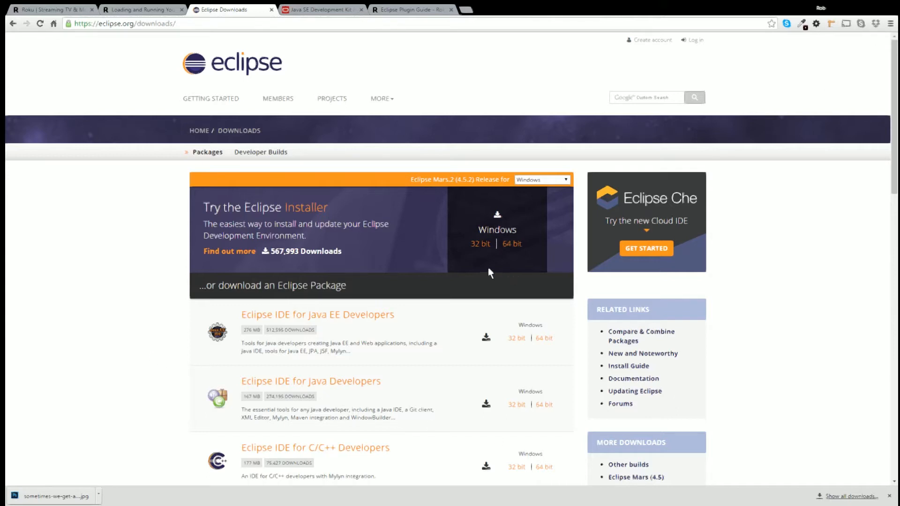
pyautogui.moveTo(485, 245)
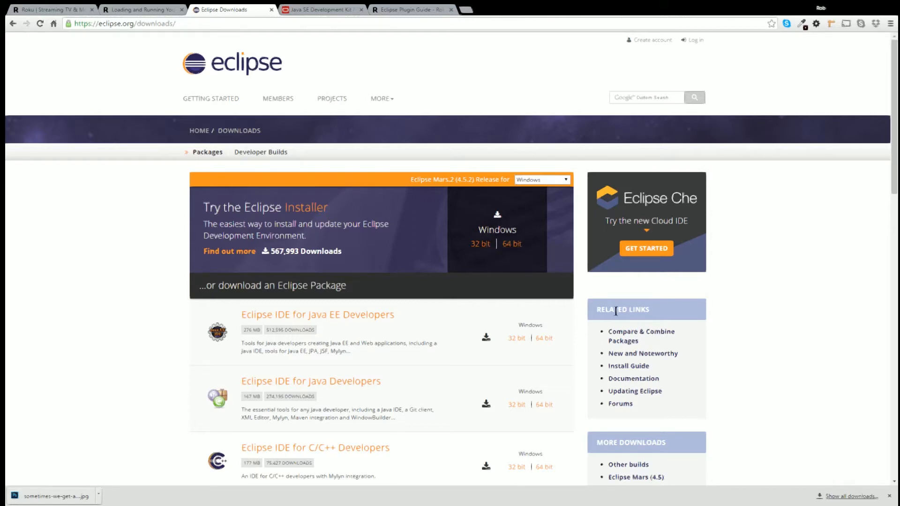
pyautogui.moveTo(552, 307)
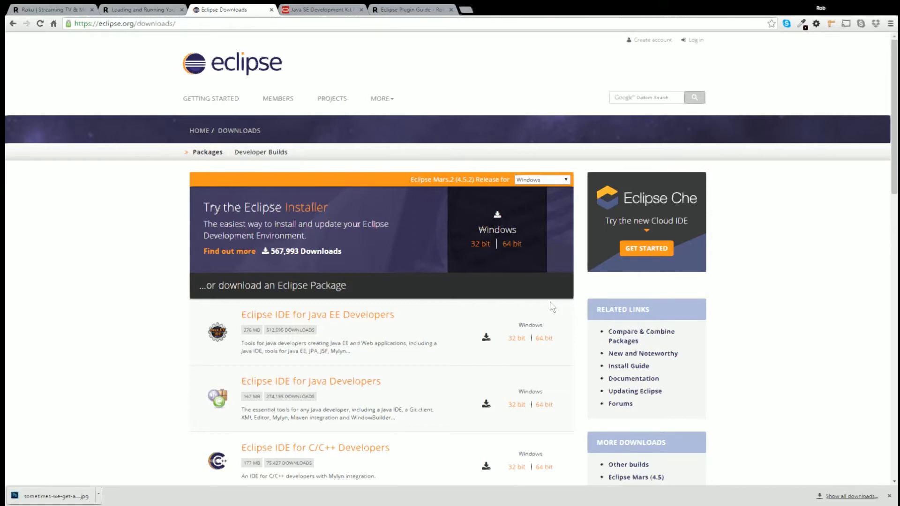
pyautogui.moveTo(512, 259)
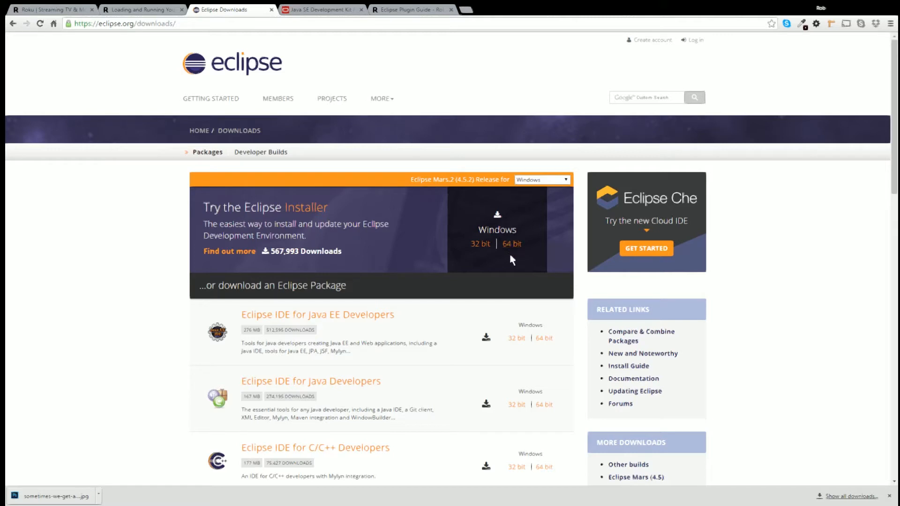
pyautogui.moveTo(476, 296)
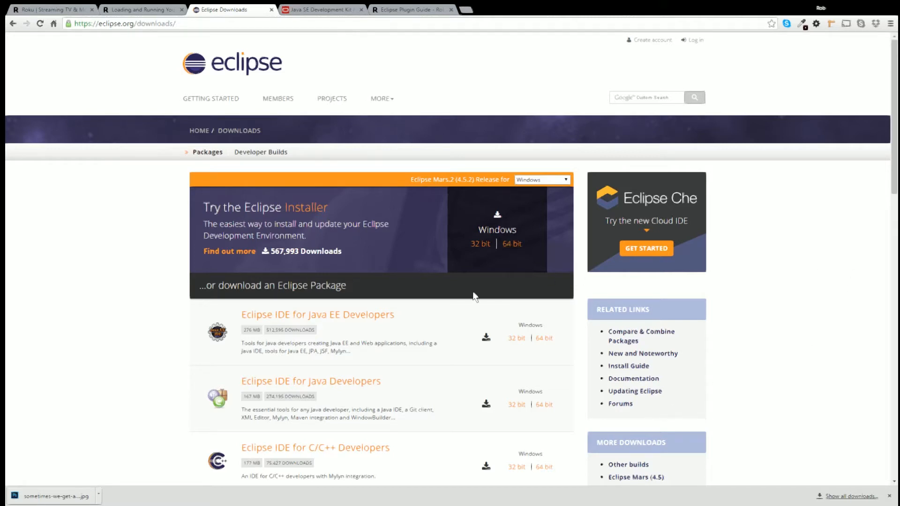
pyautogui.moveTo(247, 174)
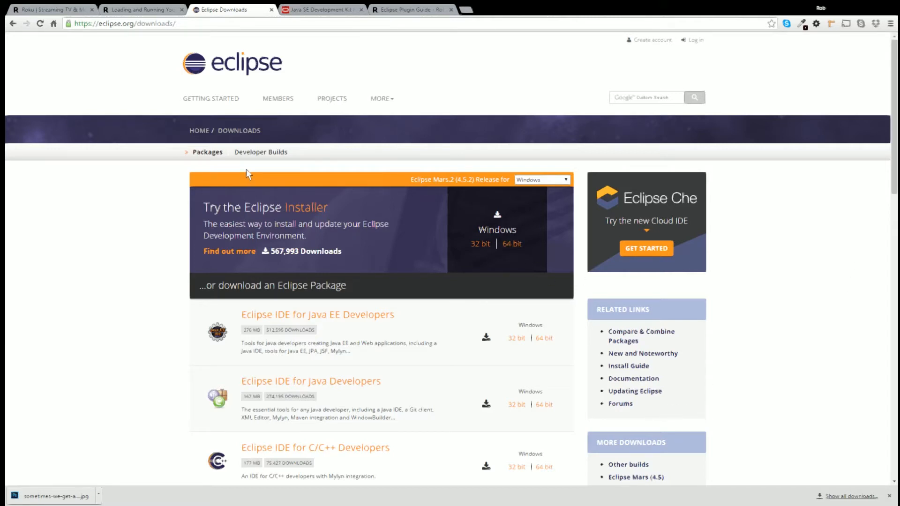
# Step: Scroll through the JDK 8u73 and 8u74 installer tables on the Java SE Development Kit 8 page
pyautogui.click(324, 10)
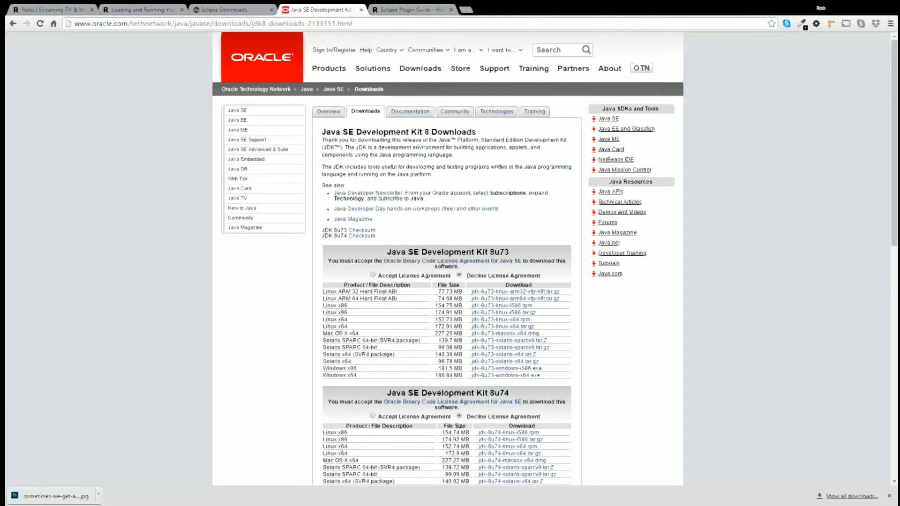
pyautogui.moveTo(848, 341)
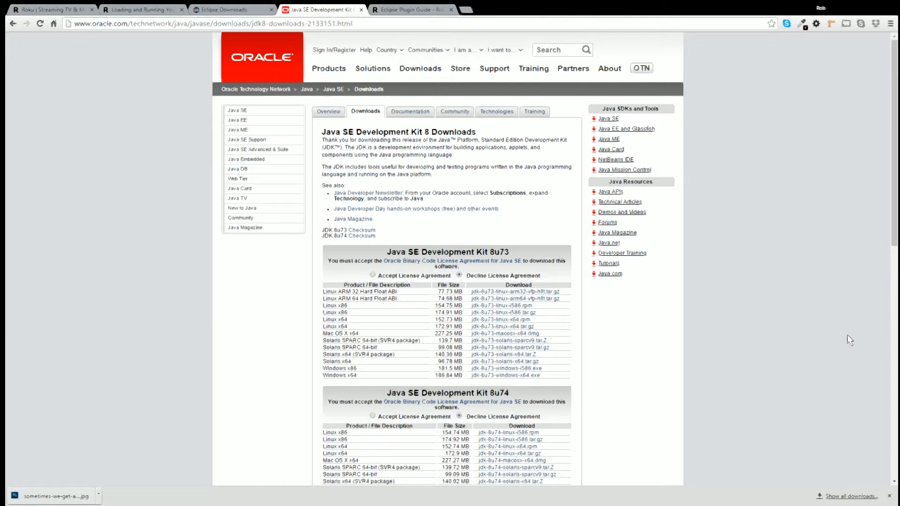
pyautogui.scroll(-3)
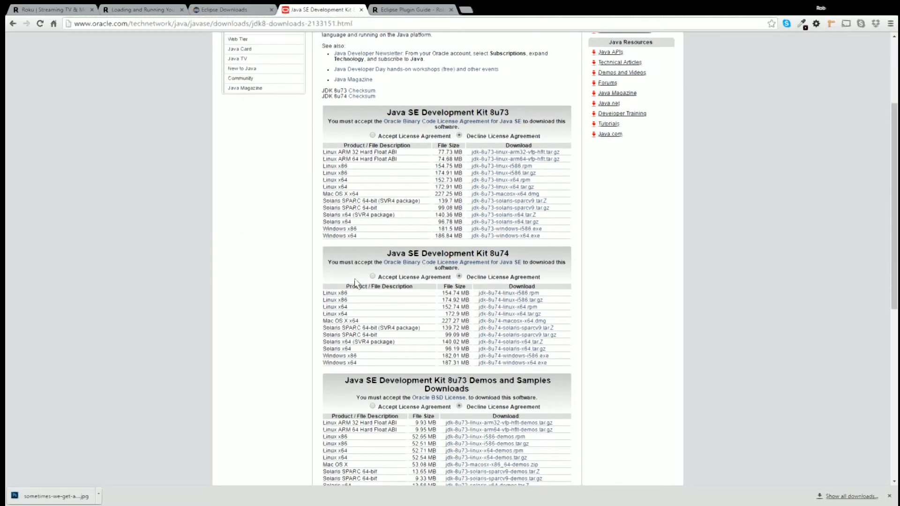
pyautogui.moveTo(360, 233)
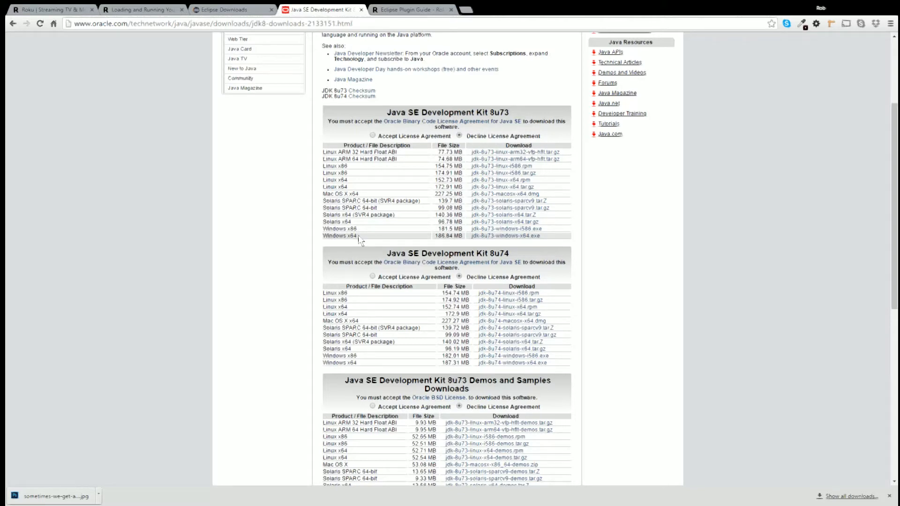
# Step: Show the Eclipse Plugin Guide's 1.0 Installation section with the plugin update site
pyautogui.click(410, 10)
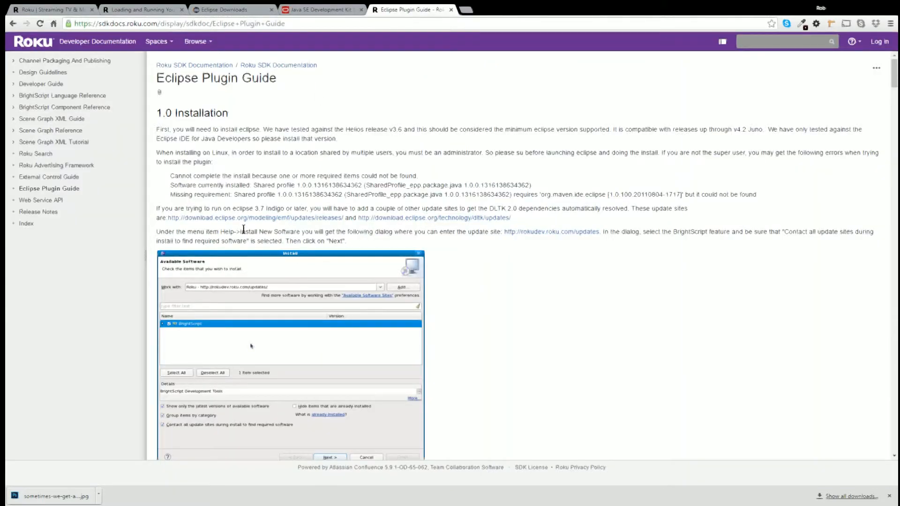
pyautogui.moveTo(215, 130)
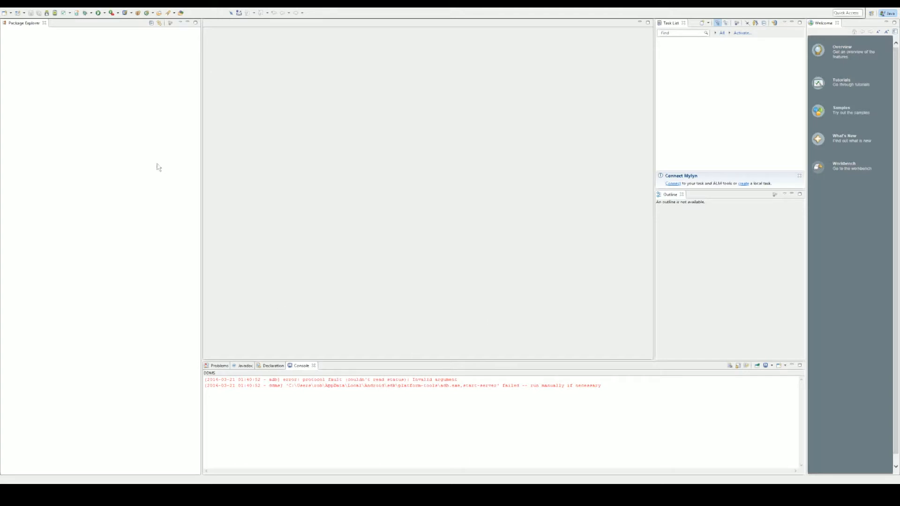
pyautogui.moveTo(306, 212)
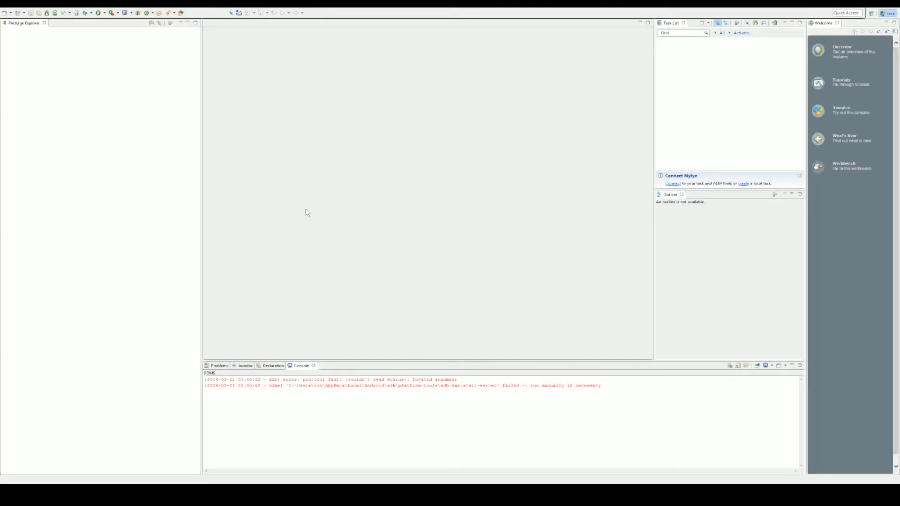
pyautogui.moveTo(559, 177)
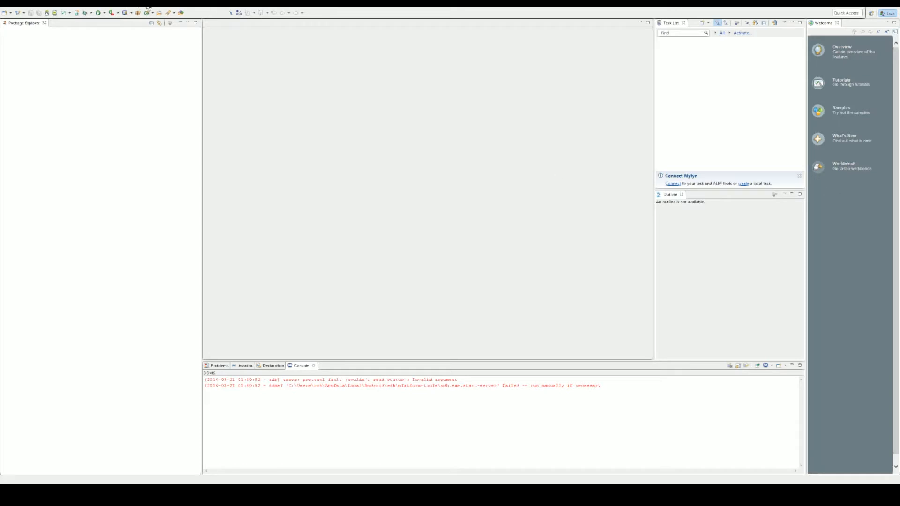
# Step: Choose Help > Install New Software... in the empty Eclipse workspace
pyautogui.click(147, 11)
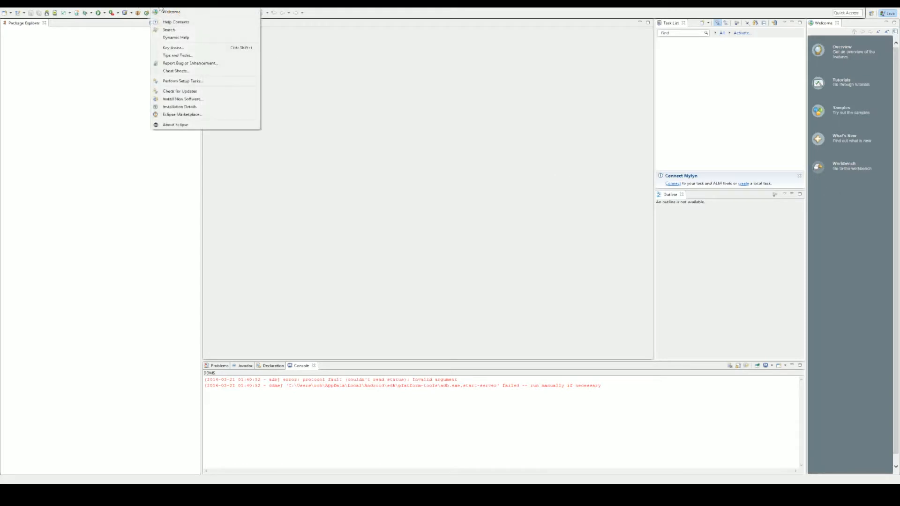
pyautogui.moveTo(182, 99)
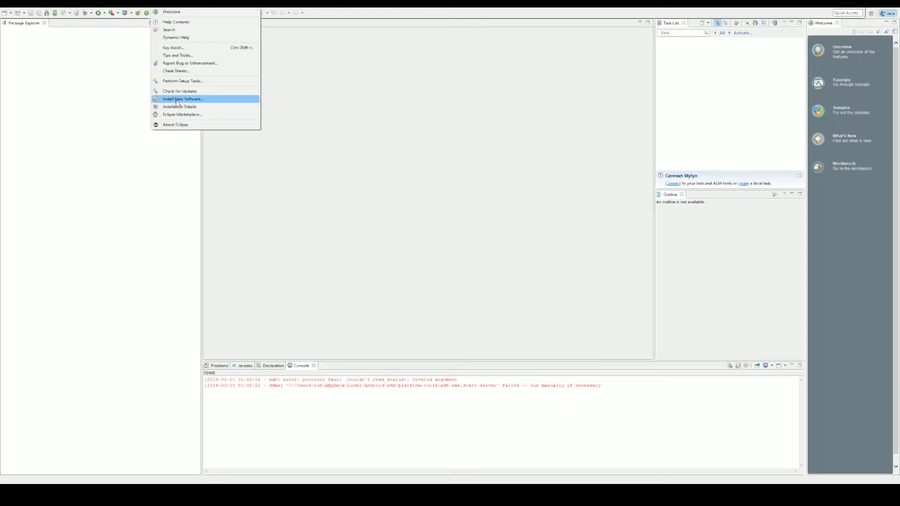
pyautogui.click(182, 99)
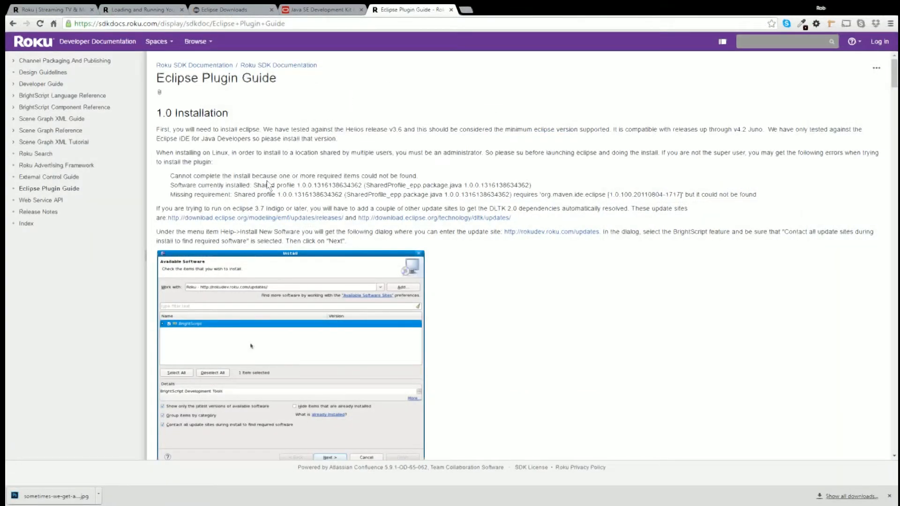
pyautogui.moveTo(250, 220)
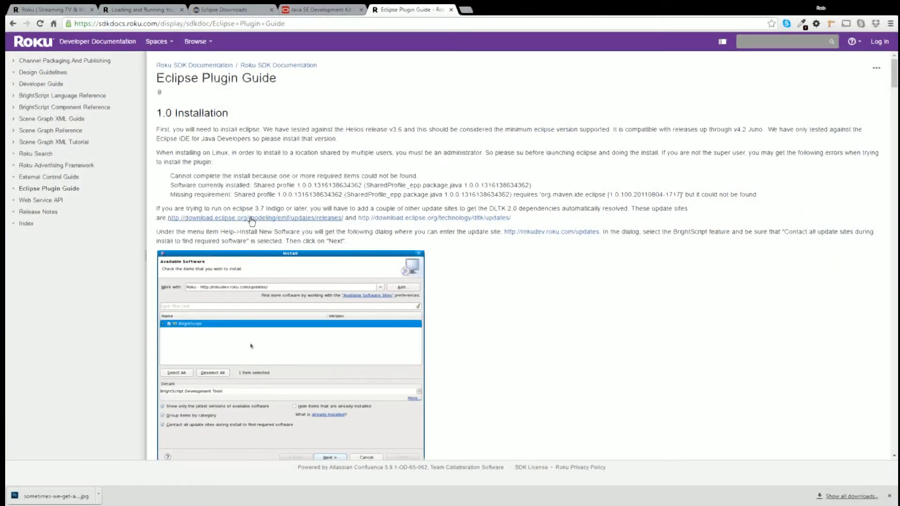
pyautogui.moveTo(178, 226)
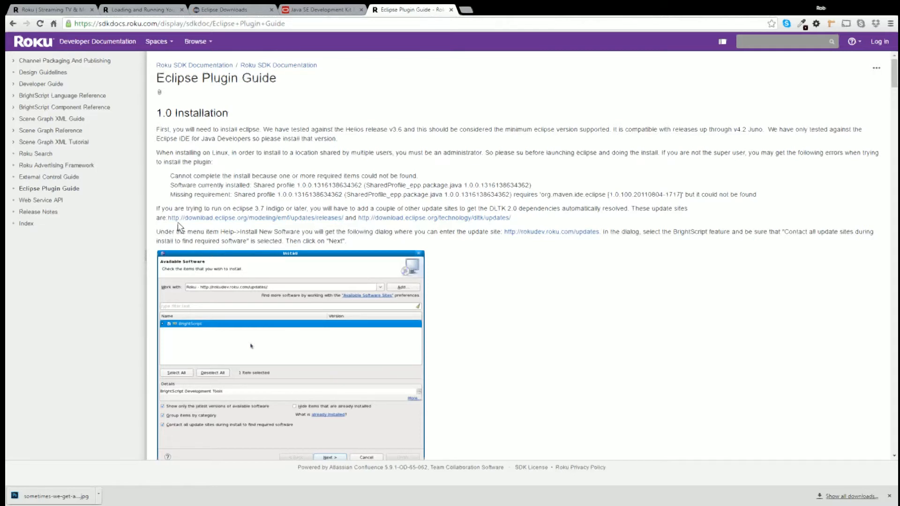
pyautogui.moveTo(307, 241)
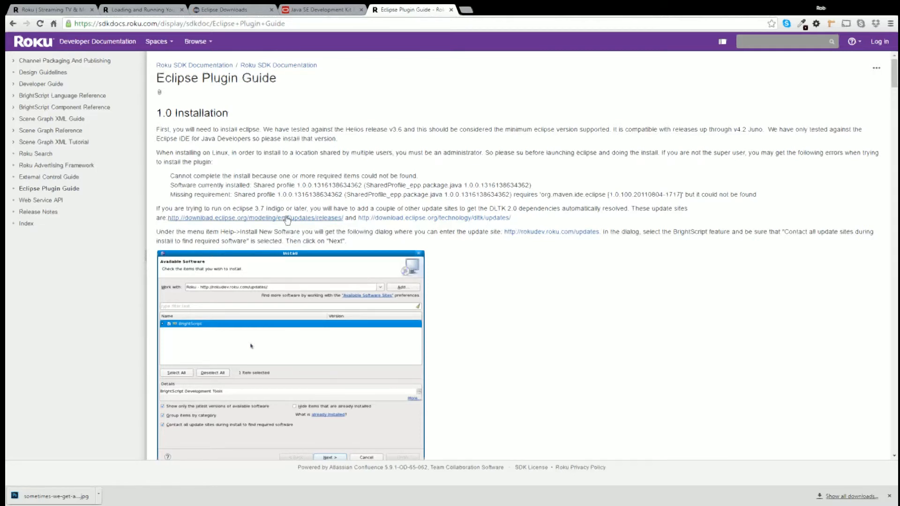
pyautogui.moveTo(311, 275)
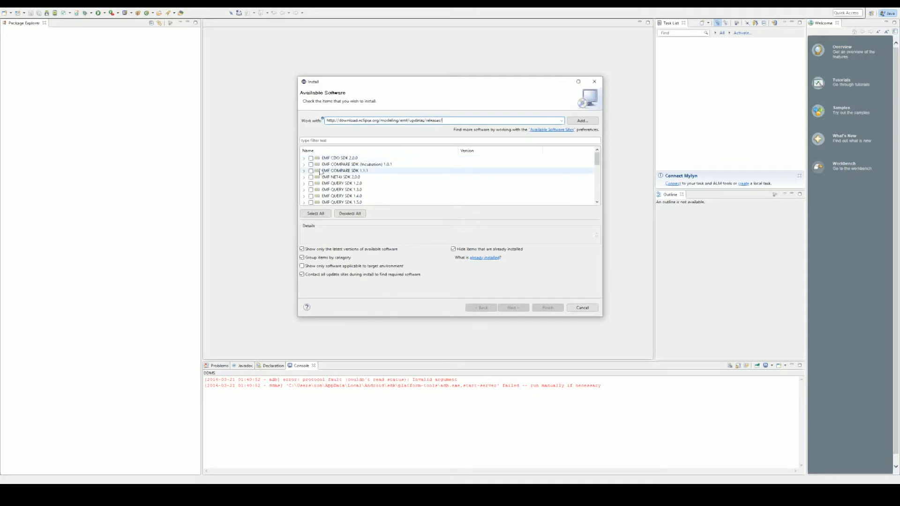
# Step: Select every EMF SDK item, proceed, then cancel after the operation-cannot-be-completed error
pyautogui.scroll(-3)
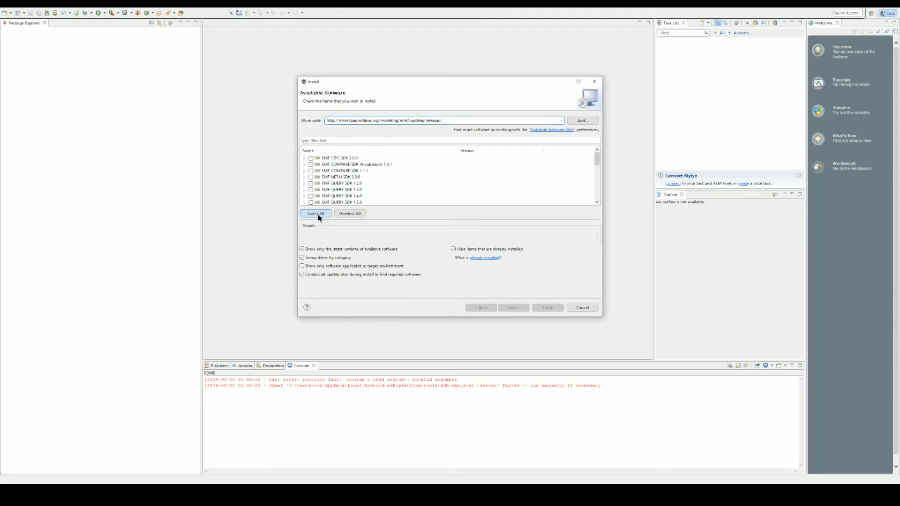
pyautogui.click(316, 213)
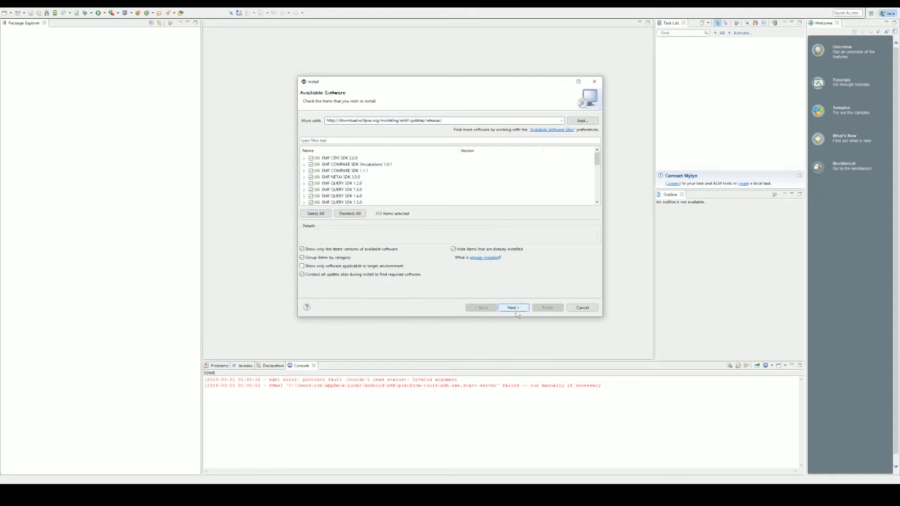
pyautogui.click(513, 308)
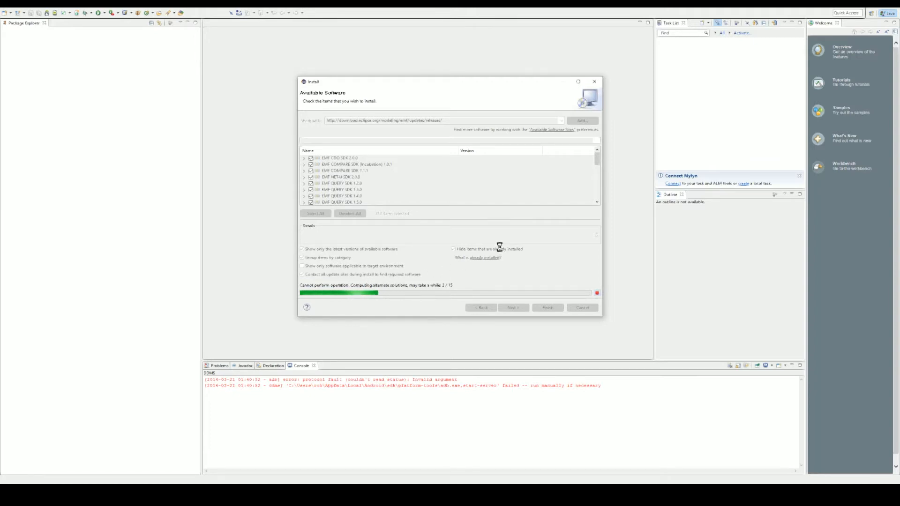
pyautogui.moveTo(597, 293)
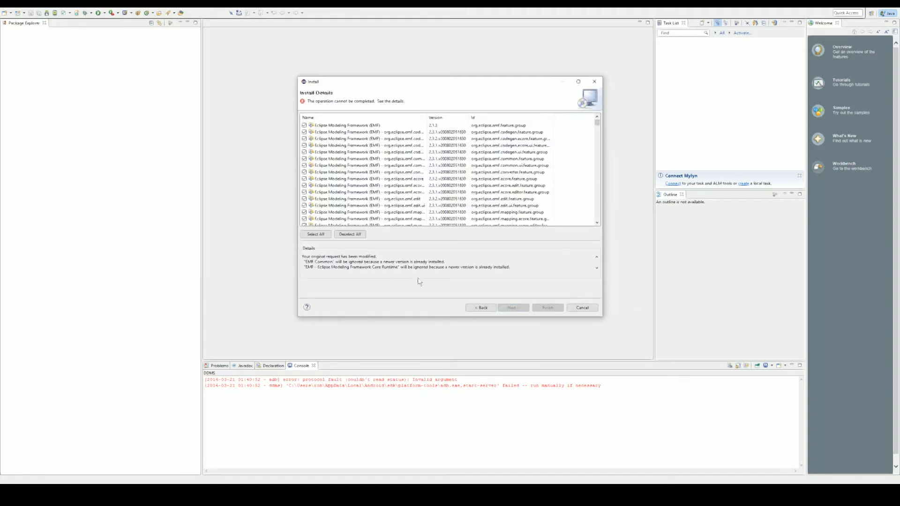
pyautogui.moveTo(475, 284)
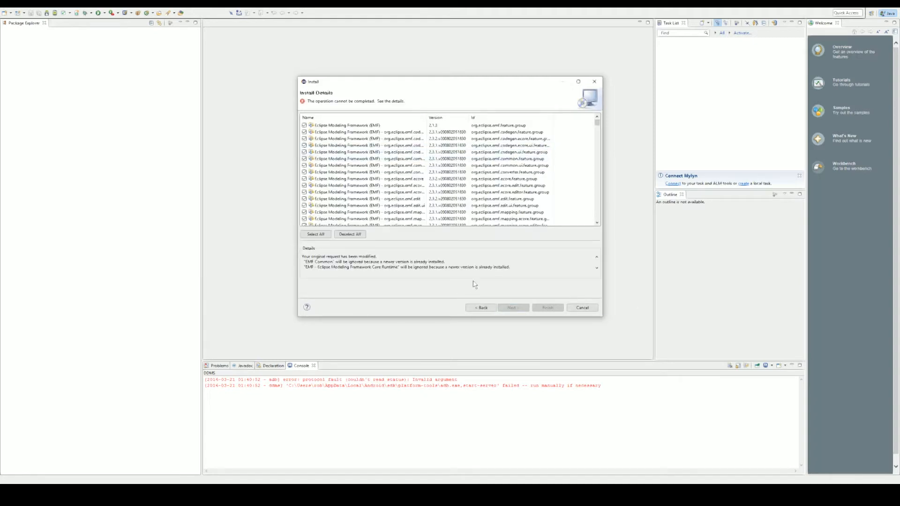
pyautogui.moveTo(554, 321)
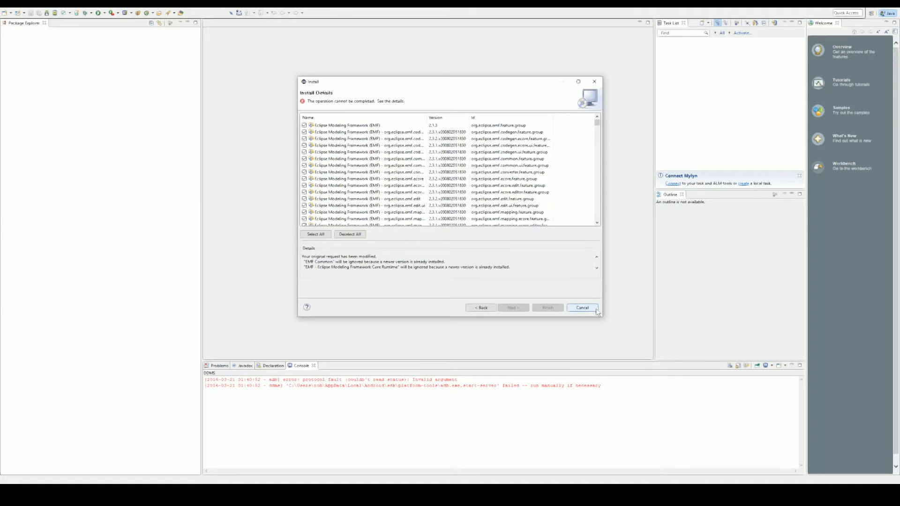
pyautogui.click(582, 307)
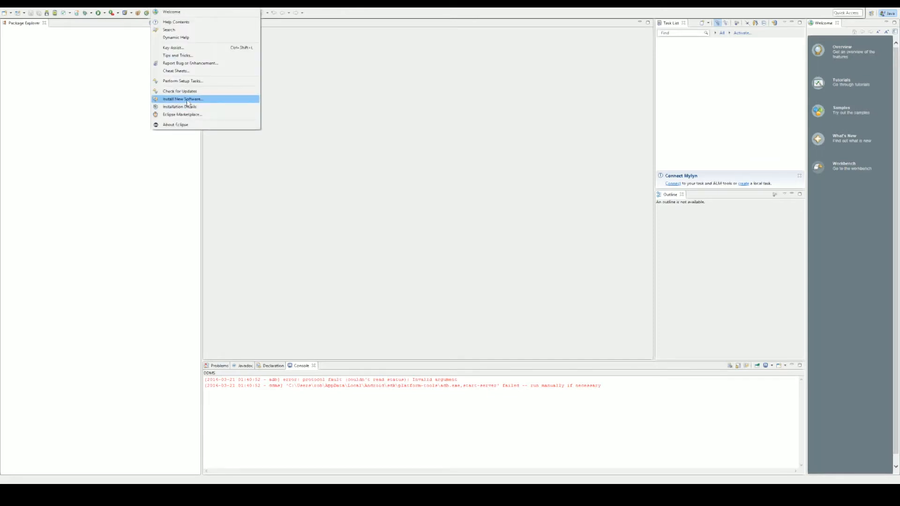
# Step: Choose Install New Software... from the Help menu
pyautogui.click(183, 99)
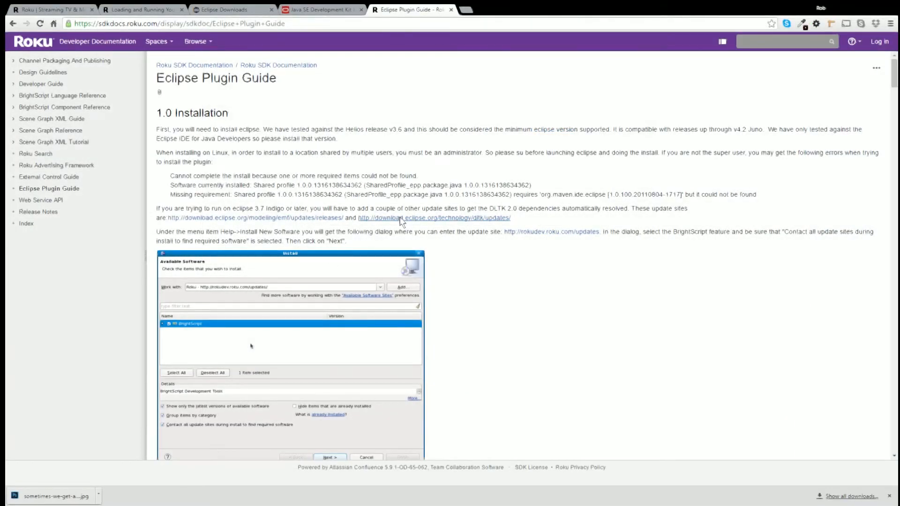
pyautogui.moveTo(438, 279)
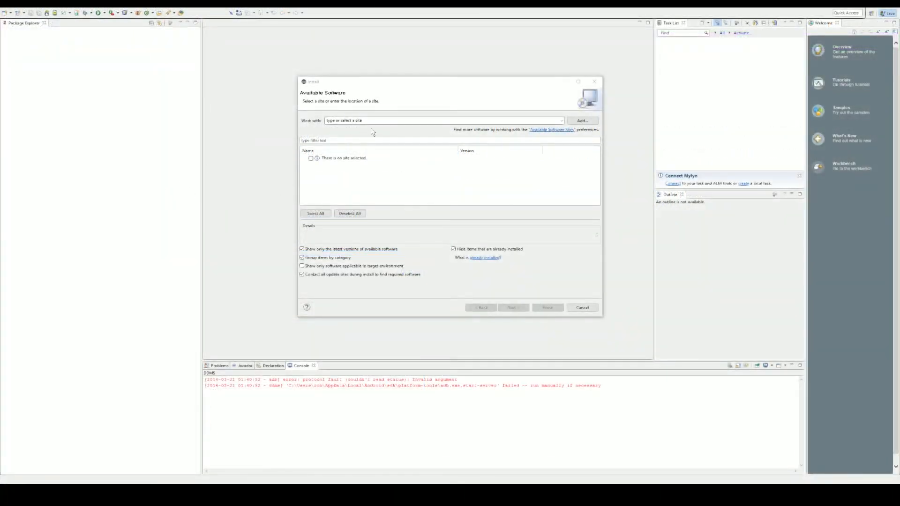
pyautogui.click(444, 120)
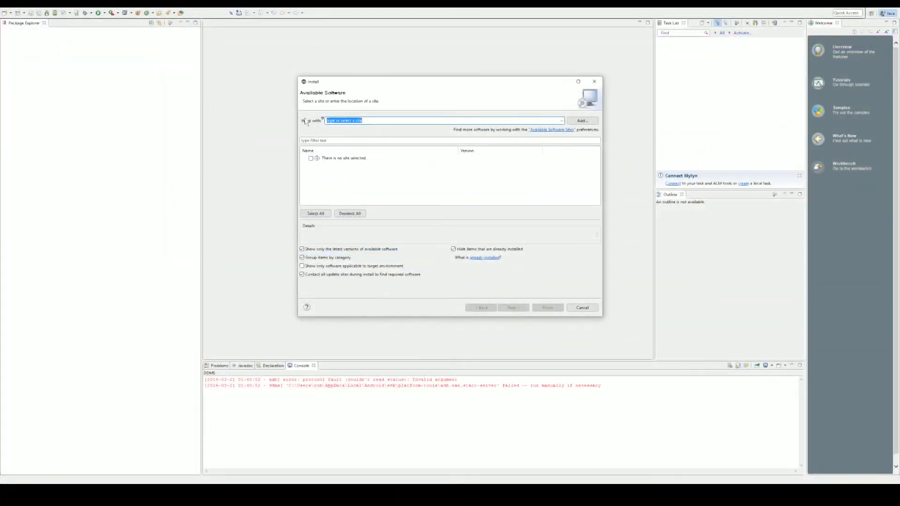
pyautogui.write('http://download.eclipse.org/technology/dltk/updates/')
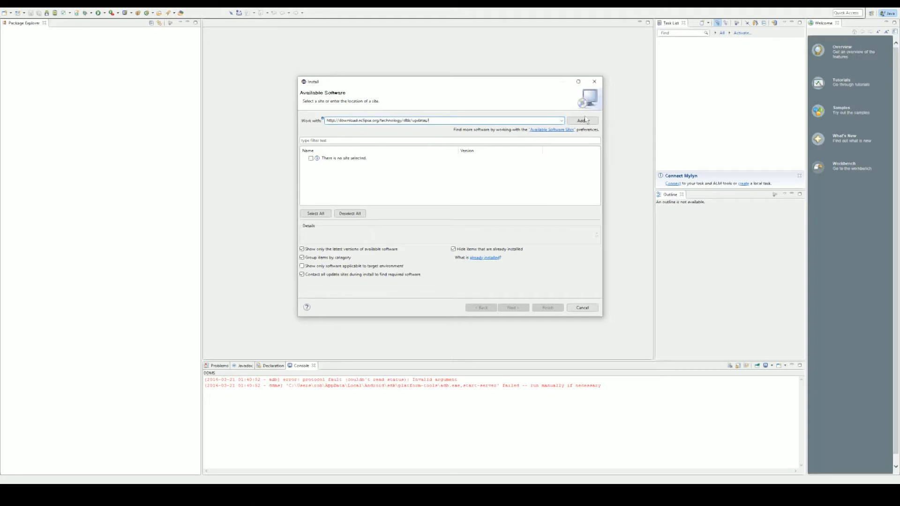
pyautogui.moveTo(581, 132)
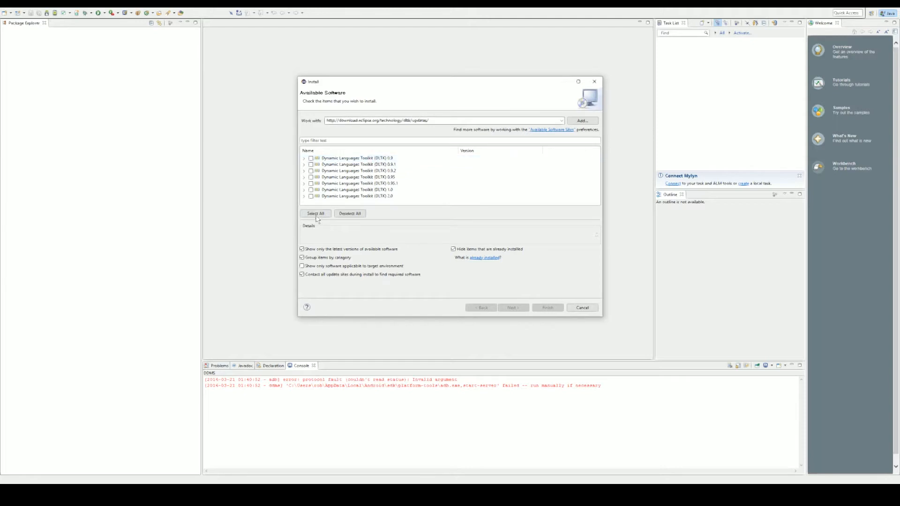
pyautogui.click(315, 213)
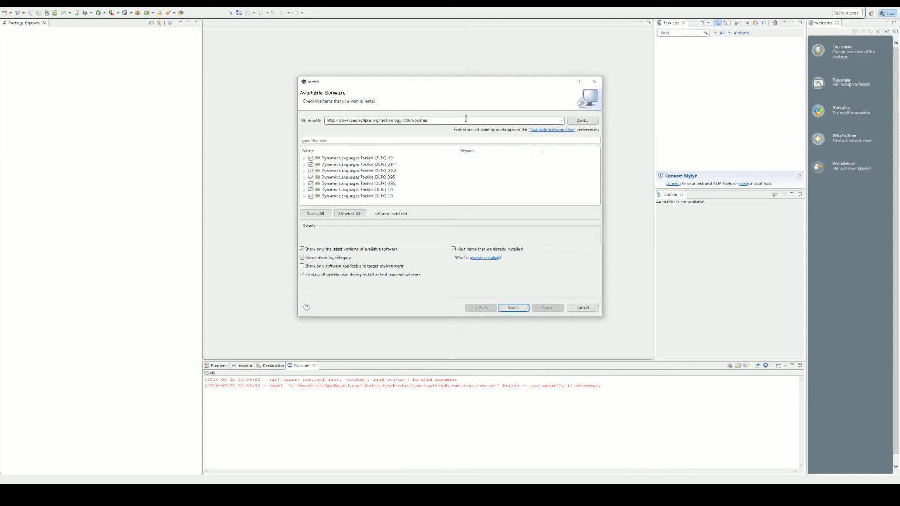
pyautogui.click(582, 307)
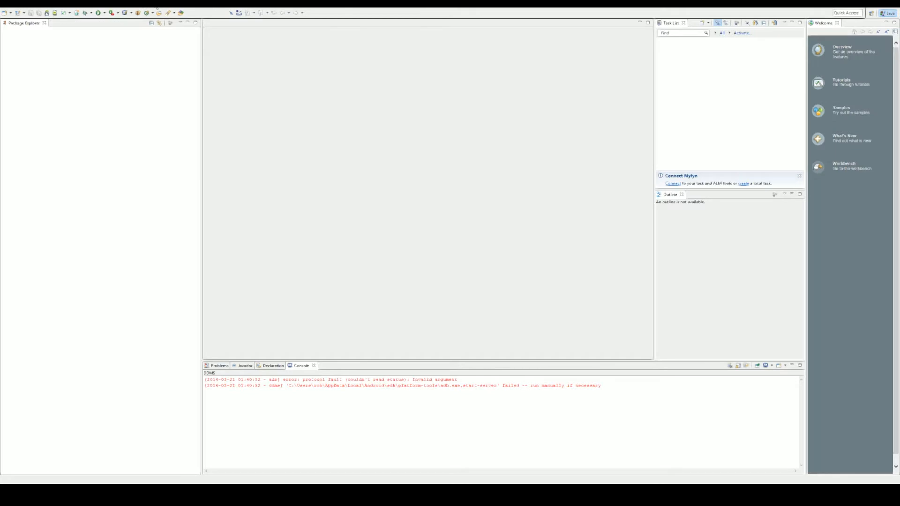
# Step: Choose Help > Install New Software... for the rokudev.roku.com plugin site
pyautogui.click(156, 11)
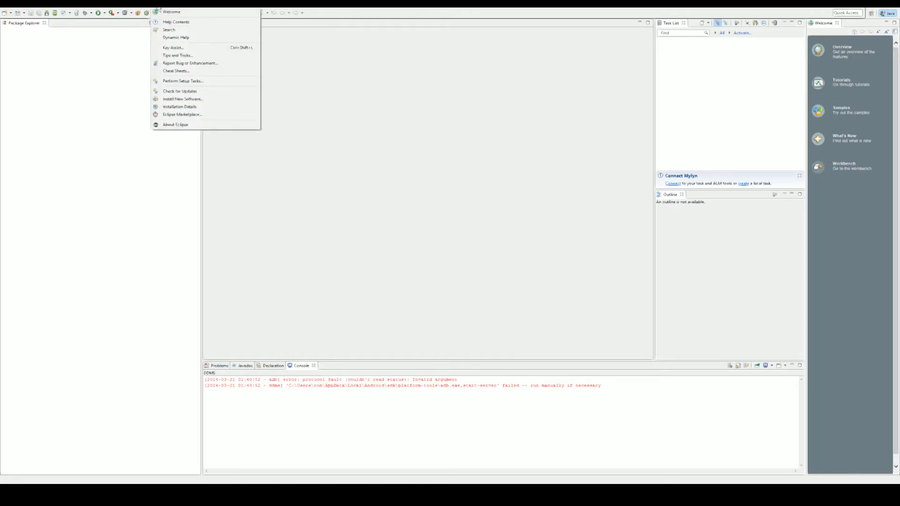
pyautogui.click(183, 99)
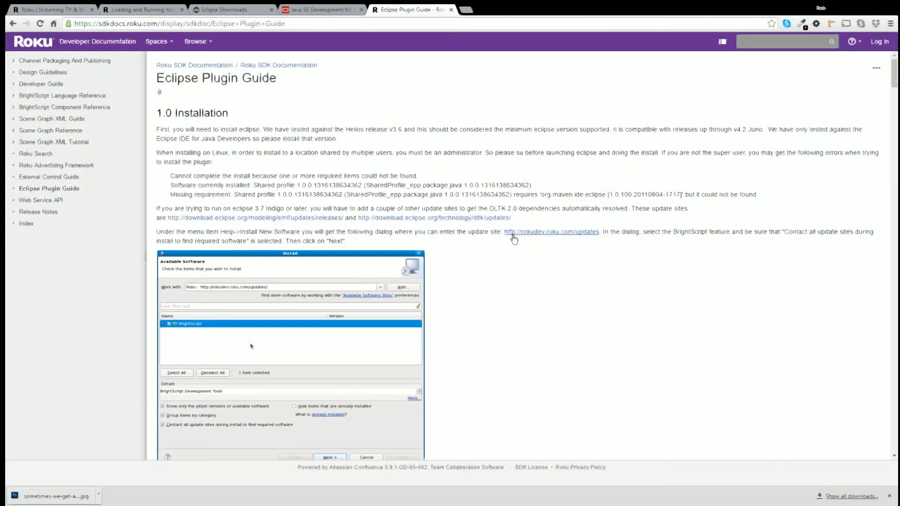
pyautogui.moveTo(561, 239)
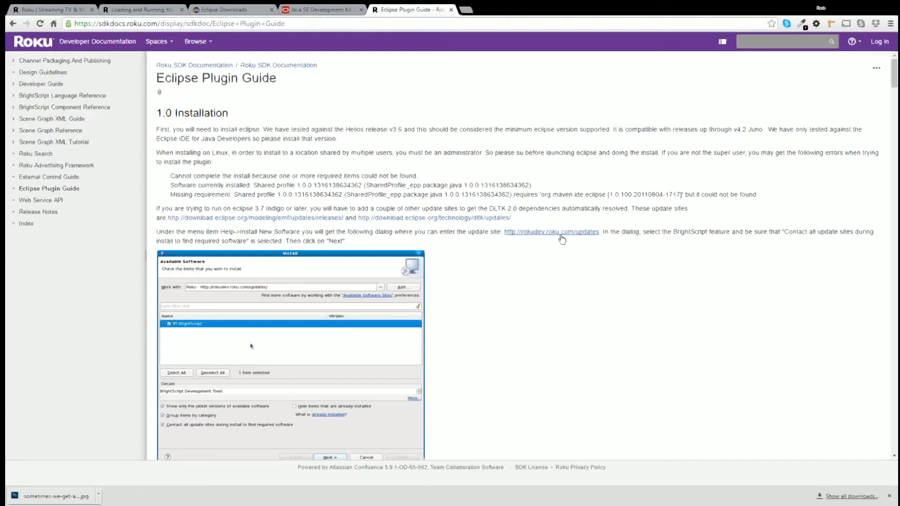
pyautogui.moveTo(577, 238)
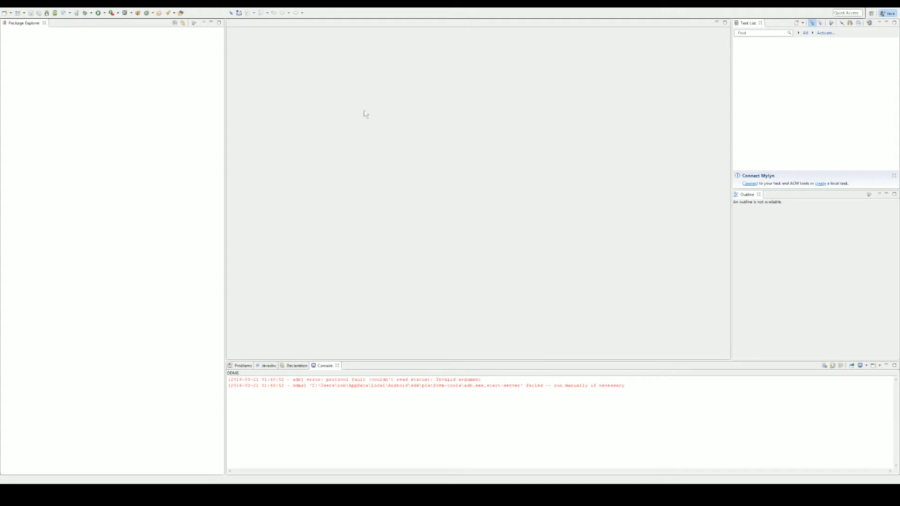
pyautogui.moveTo(869, 103)
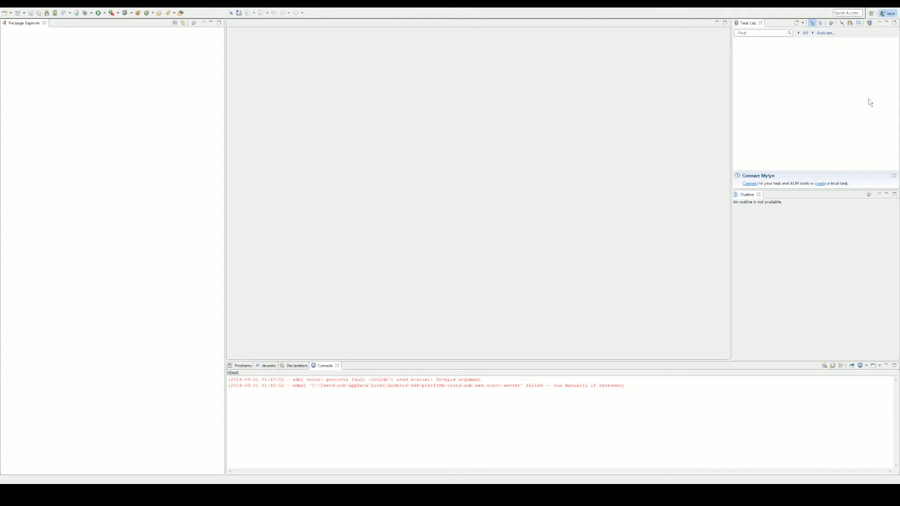
pyautogui.moveTo(814, 98)
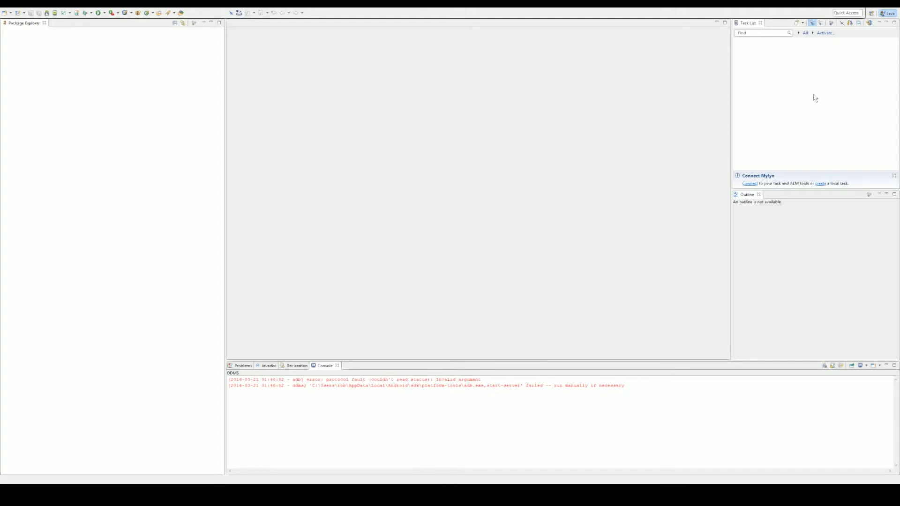
pyautogui.moveTo(842, 77)
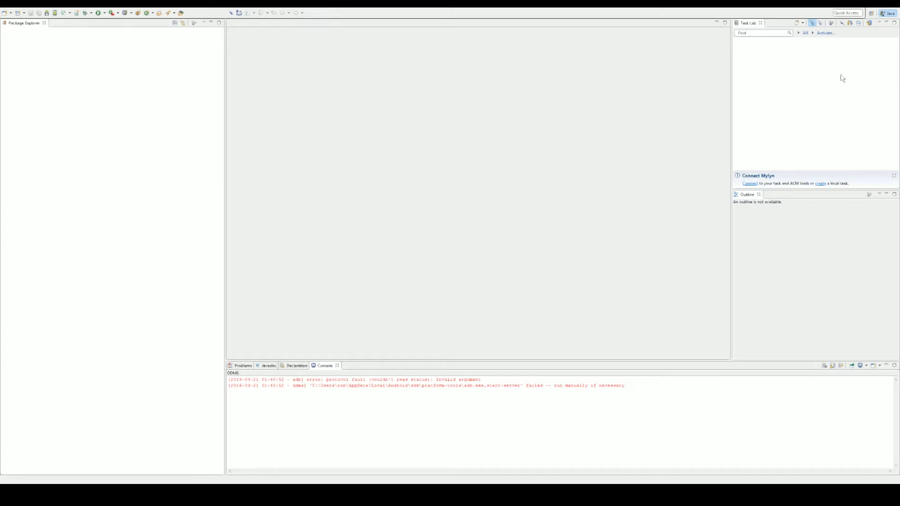
pyautogui.moveTo(441, 142)
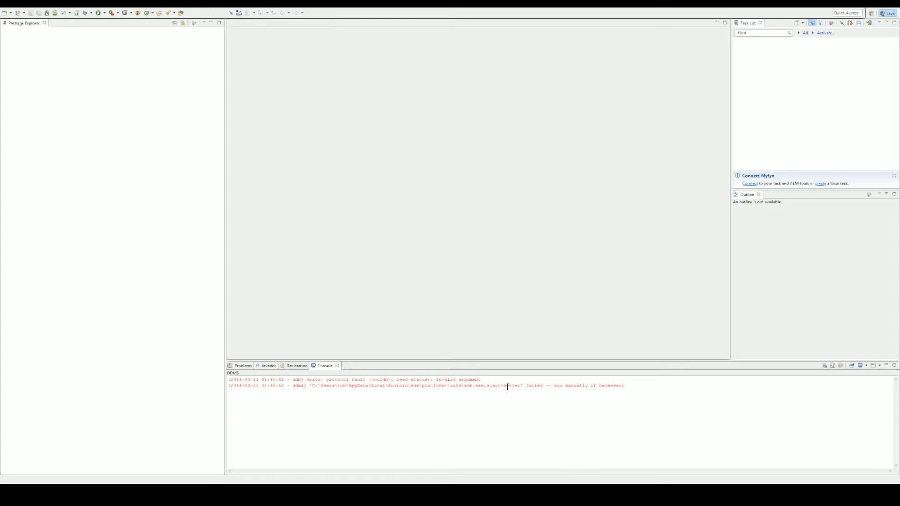
pyautogui.moveTo(624, 250)
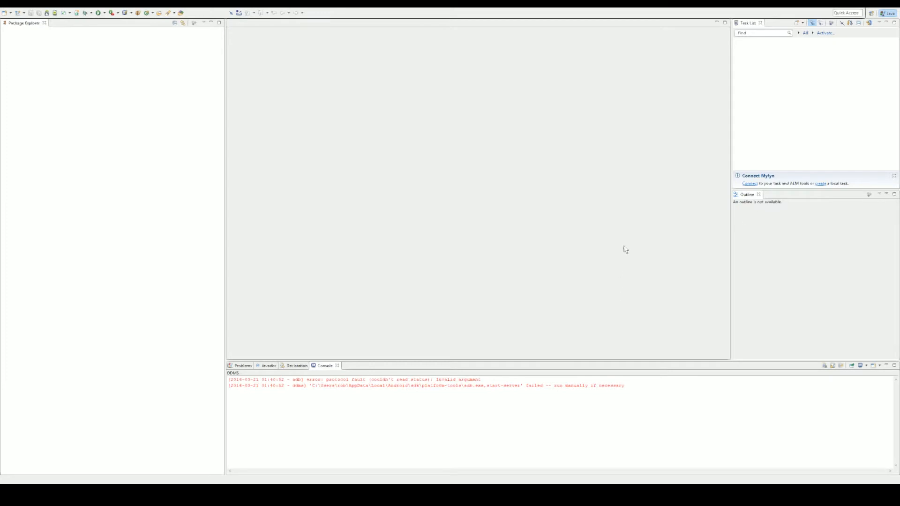
pyautogui.moveTo(859, 37)
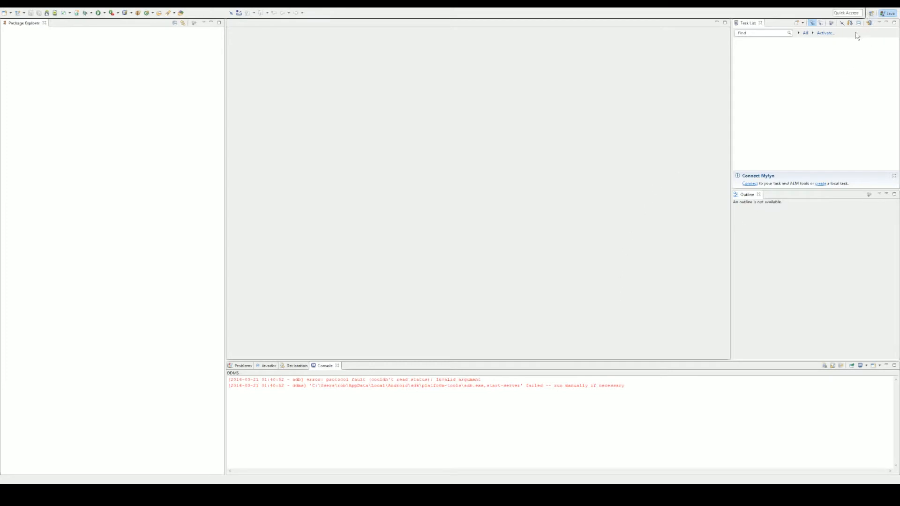
pyautogui.moveTo(873, 14)
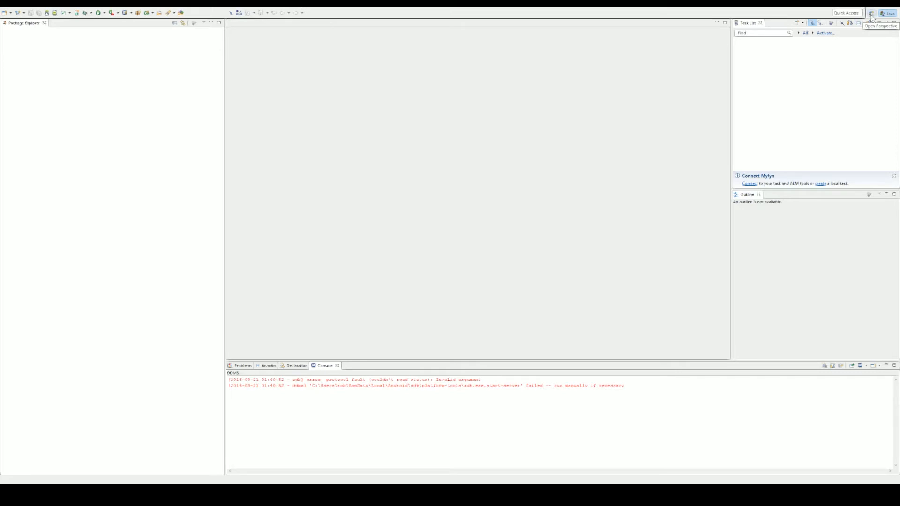
# Step: Pick BrightScript from the Open Perspective list and confirm with OK
pyautogui.click(871, 13)
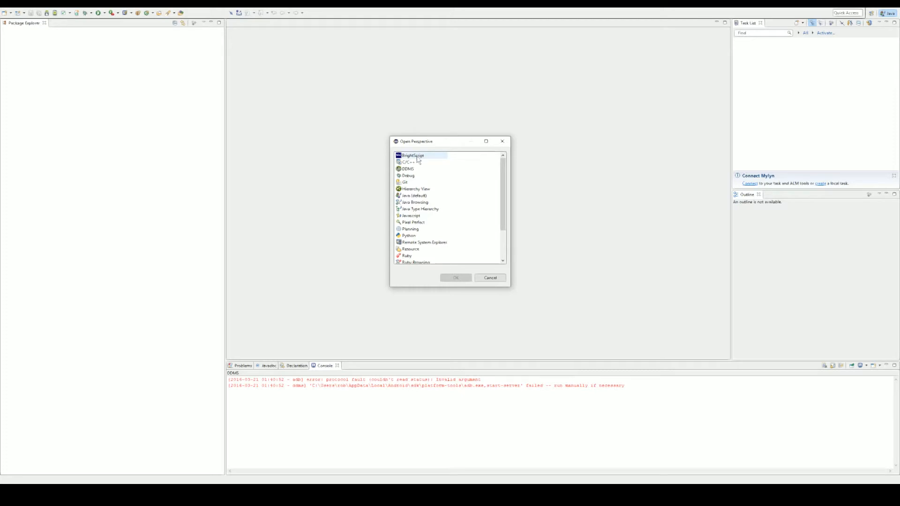
pyautogui.click(413, 155)
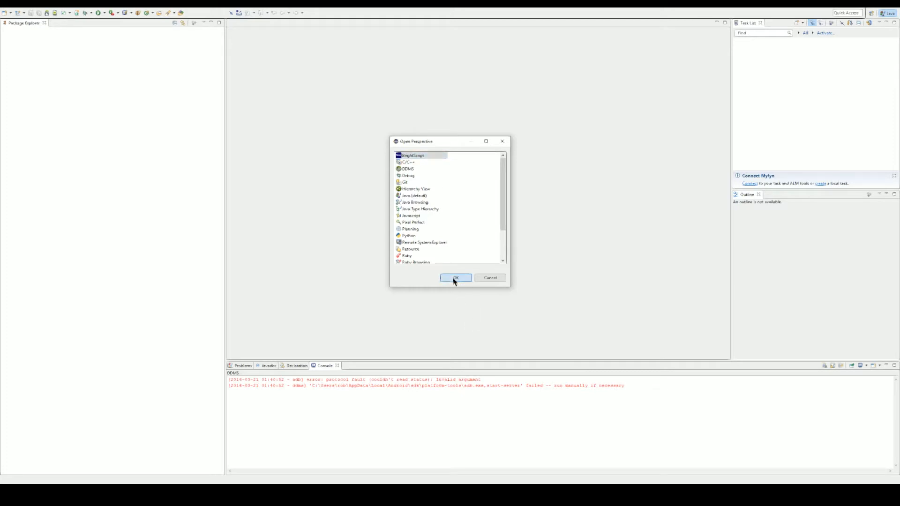
pyautogui.click(455, 278)
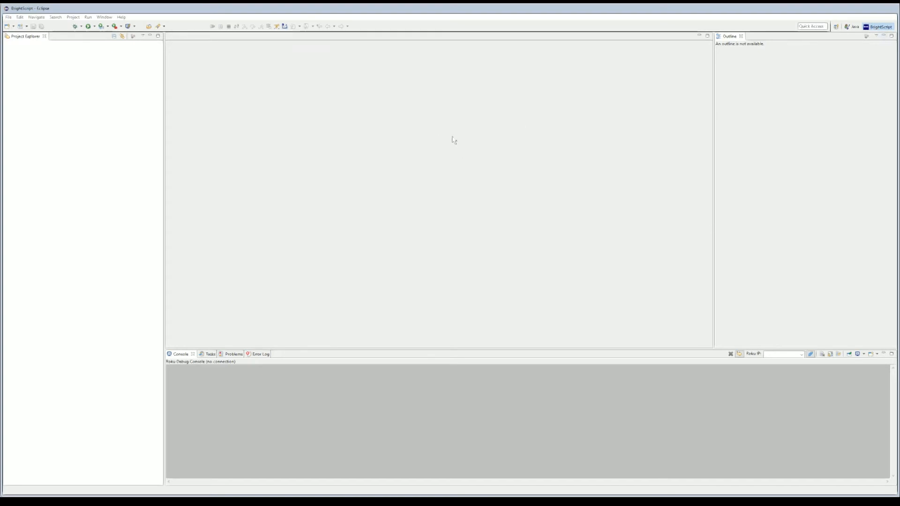
pyautogui.click(779, 355)
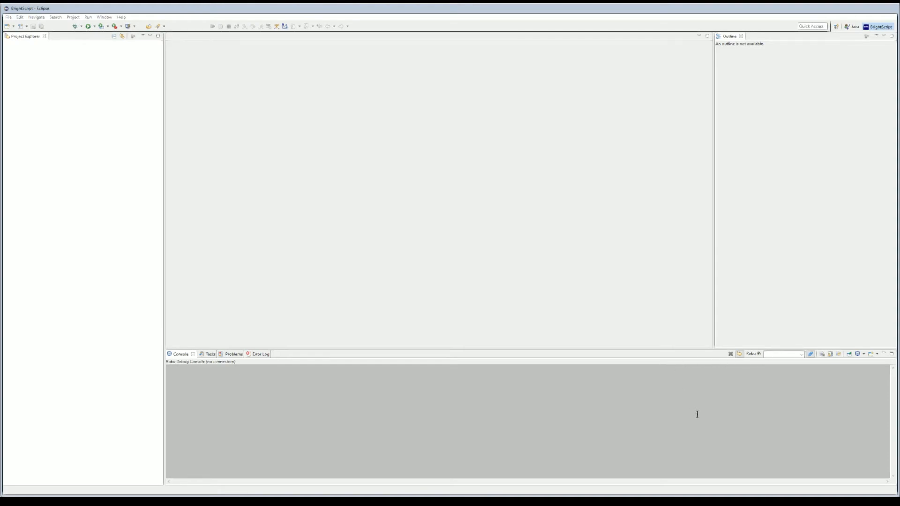
pyautogui.moveTo(192, 374)
pyautogui.write('192.168.1.134')
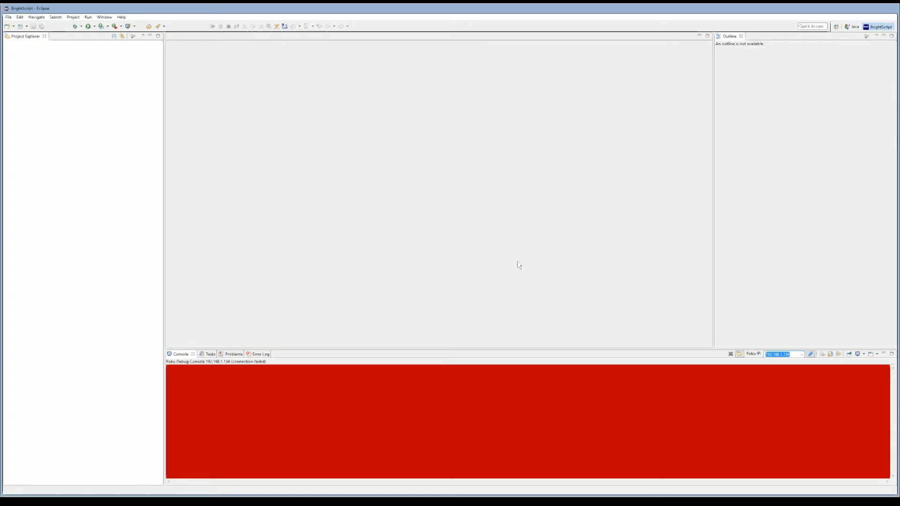
pyautogui.moveTo(650, 297)
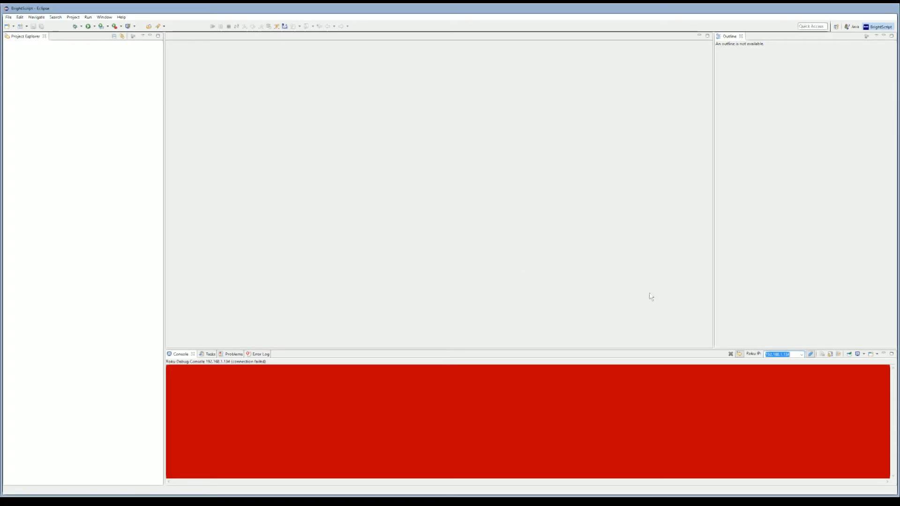
pyautogui.moveTo(754, 354)
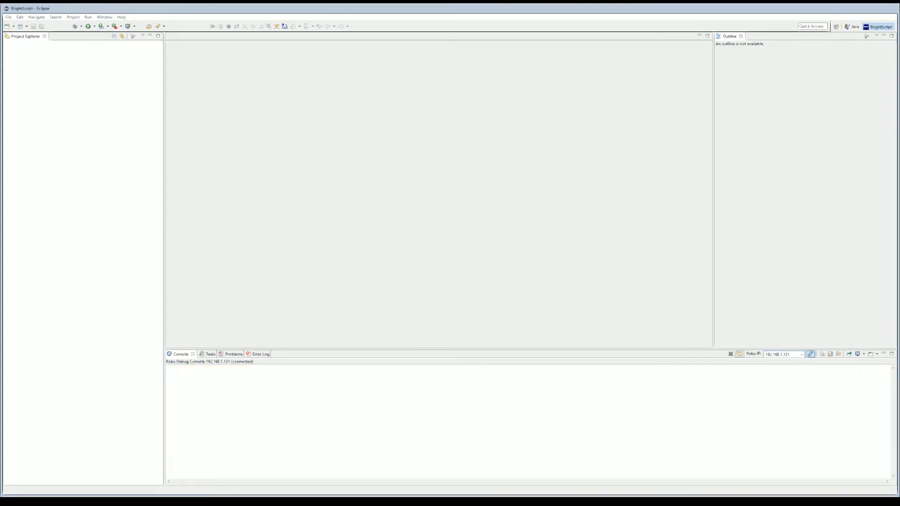
pyautogui.moveTo(475, 313)
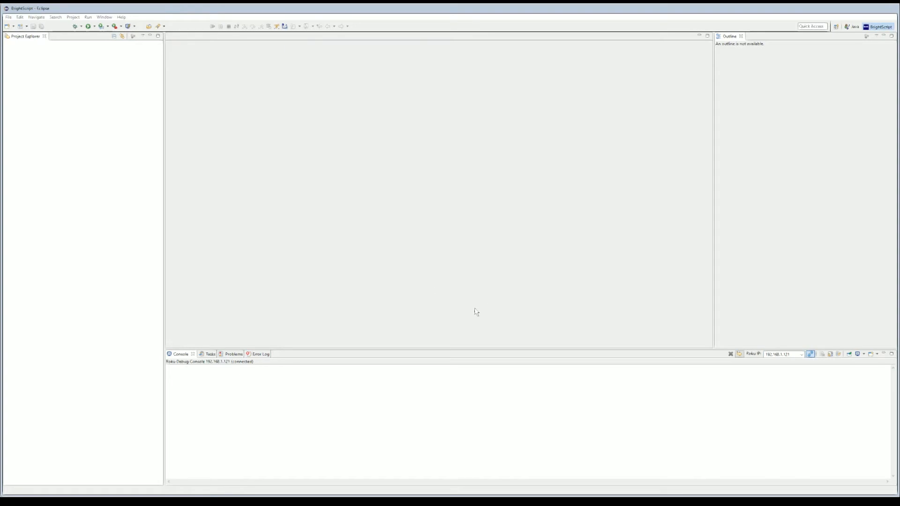
pyautogui.moveTo(472, 332)
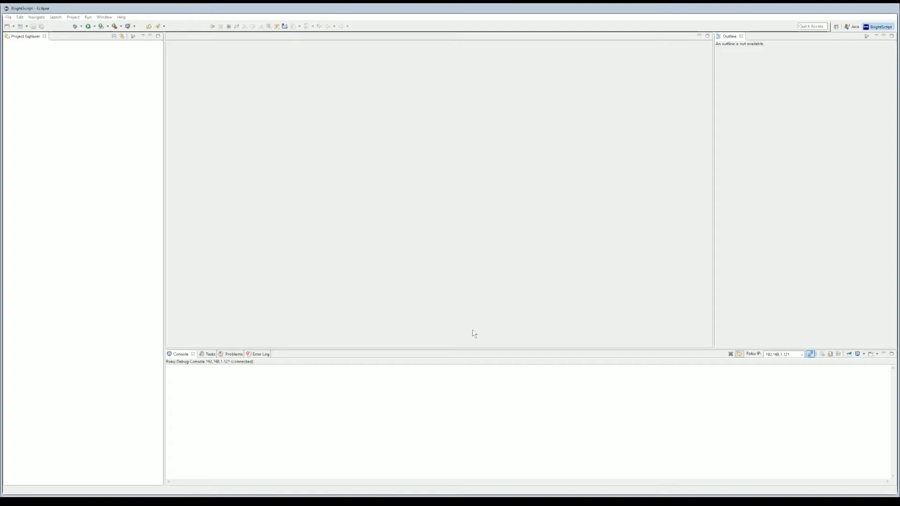
pyautogui.moveTo(472, 330)
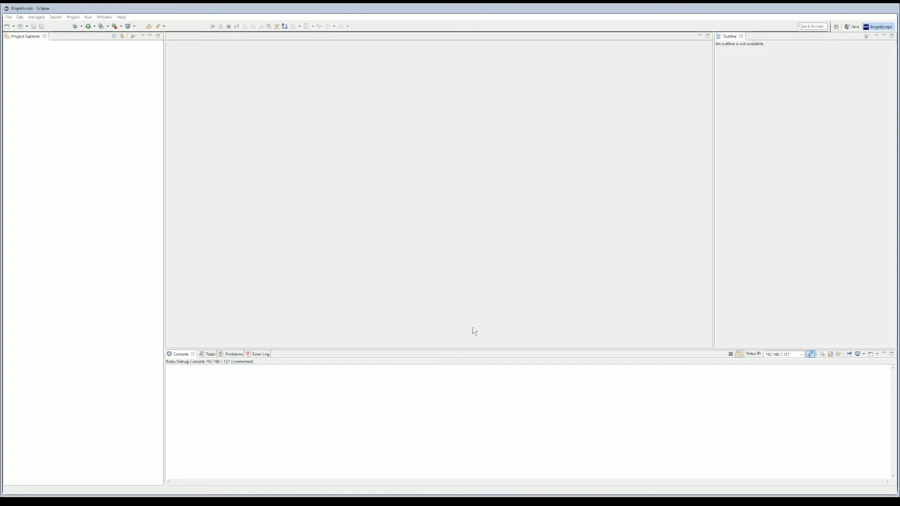
pyautogui.click(6, 15)
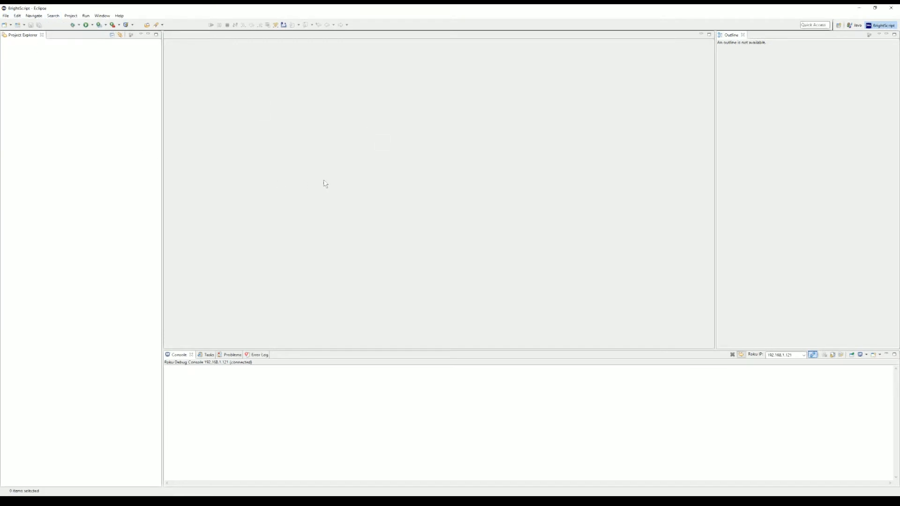
pyautogui.moveTo(304, 175)
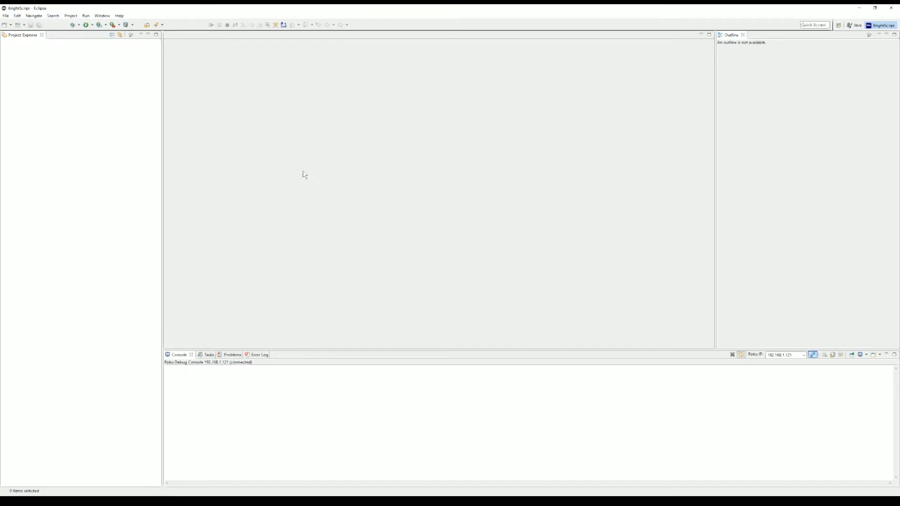
# Step: Create BrightScript project 'Test App' from the audioapp template through File > New
pyautogui.click(6, 15)
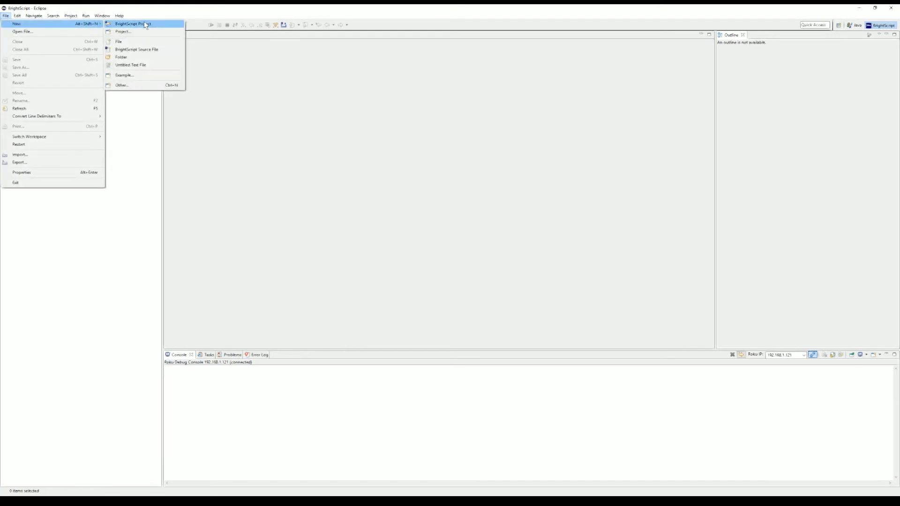
pyautogui.moveTo(149, 26)
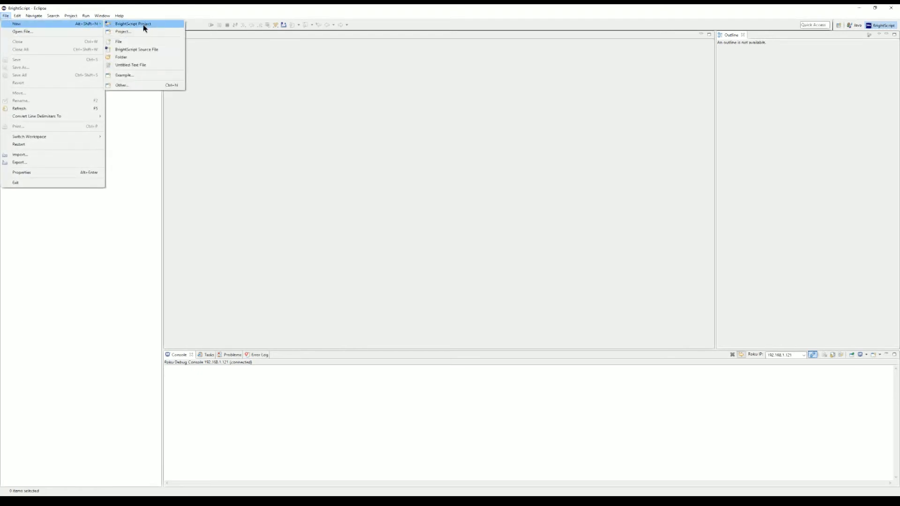
pyautogui.click(138, 24)
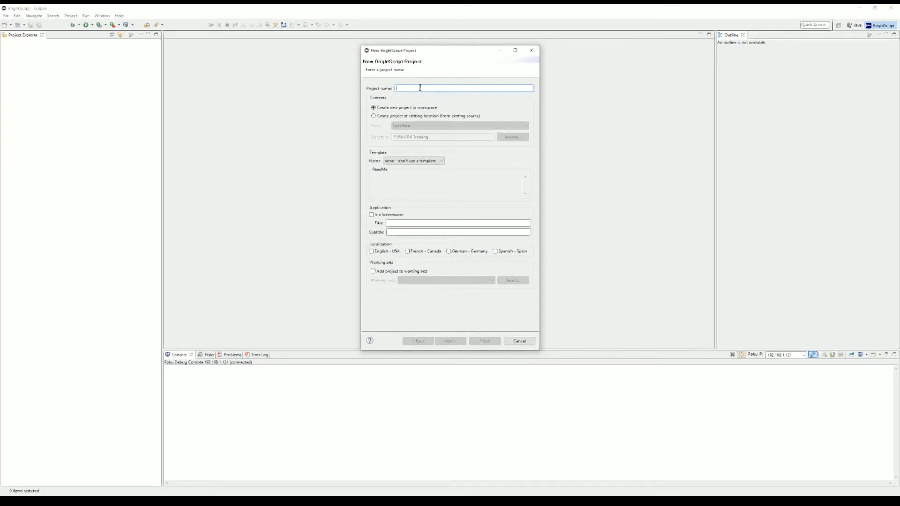
pyautogui.write('Test App')
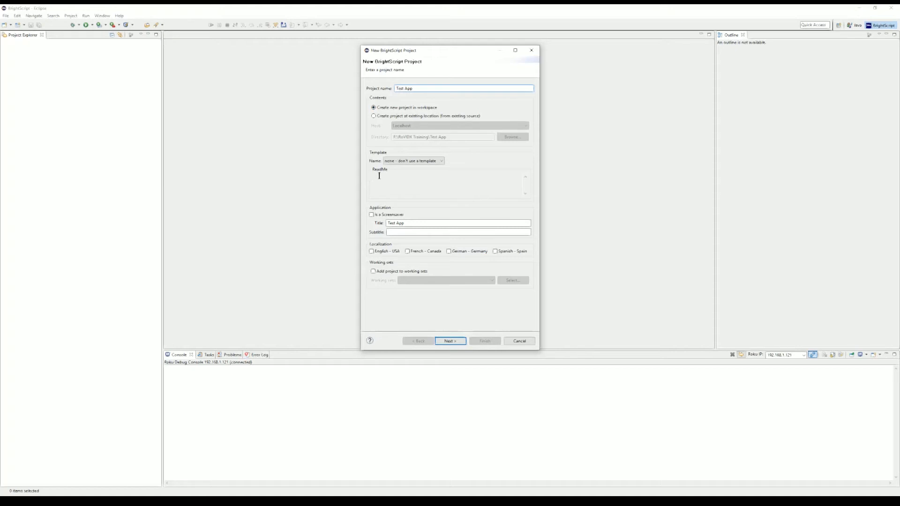
pyautogui.click(413, 161)
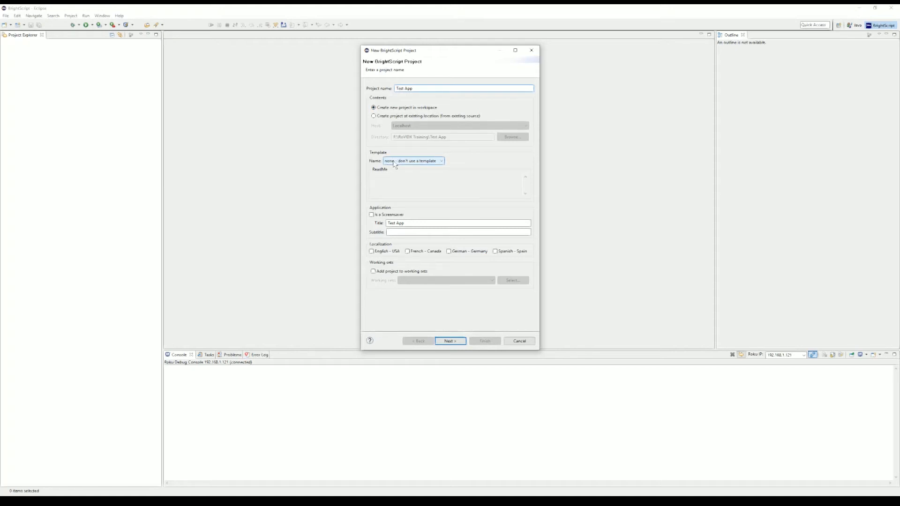
pyautogui.click(441, 160)
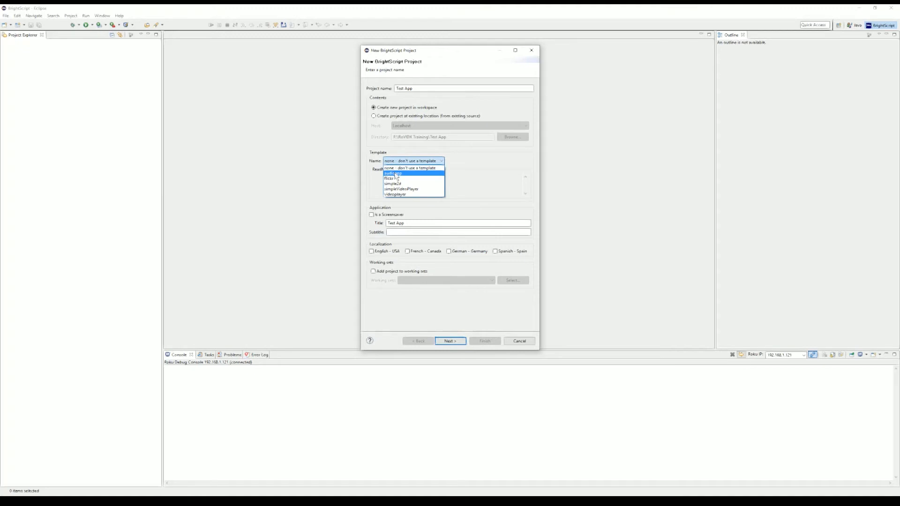
pyautogui.click(393, 173)
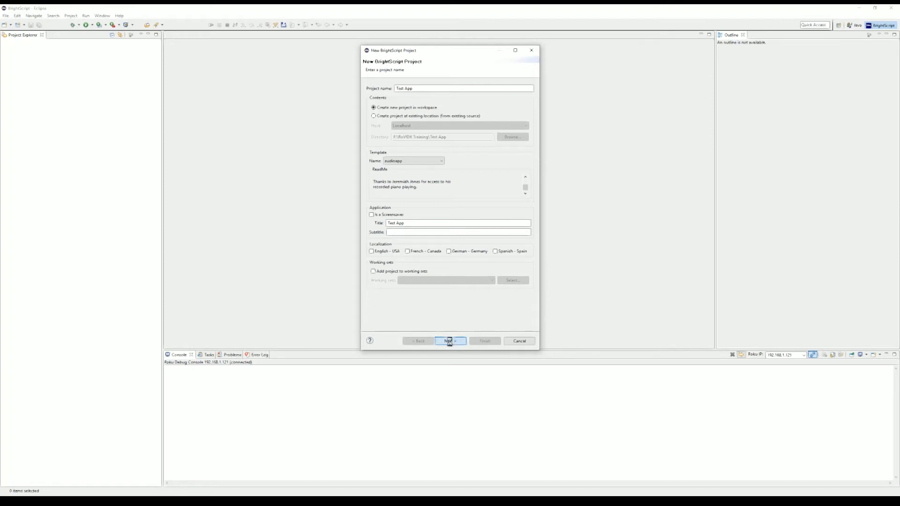
pyautogui.click(450, 341)
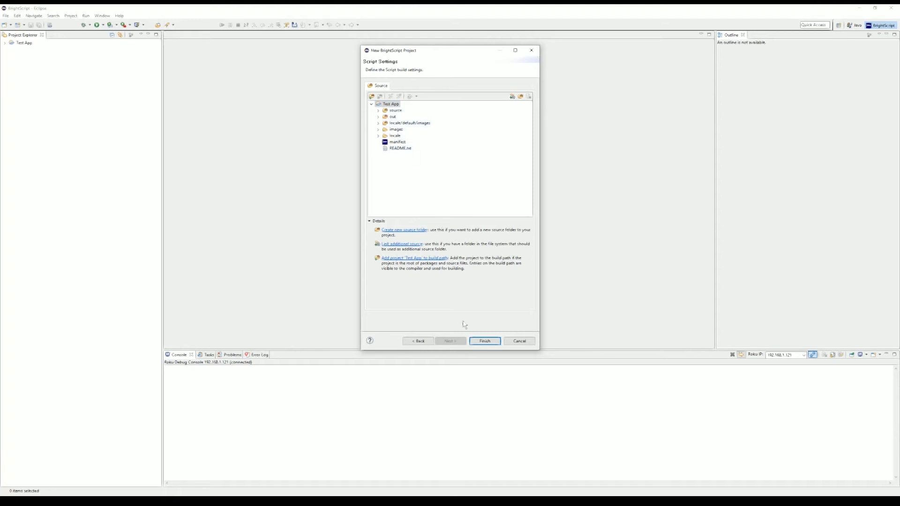
pyautogui.click(484, 340)
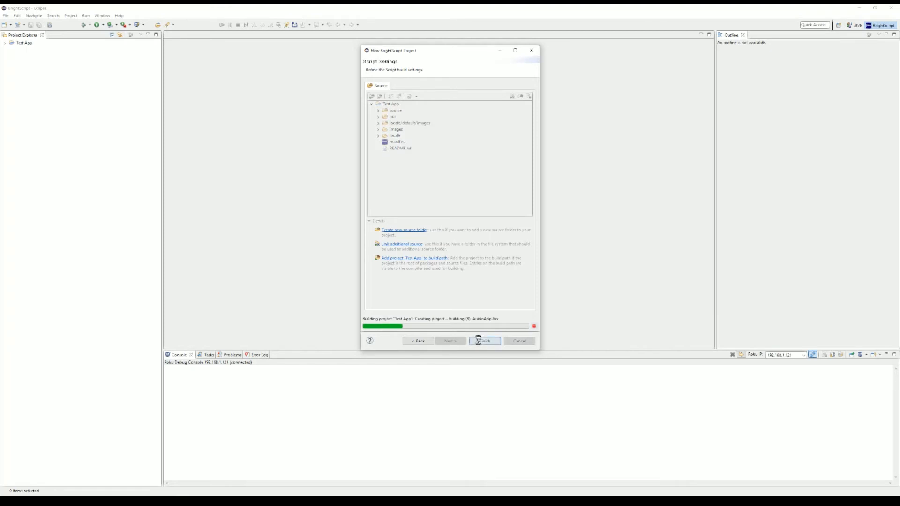
pyautogui.click(484, 341)
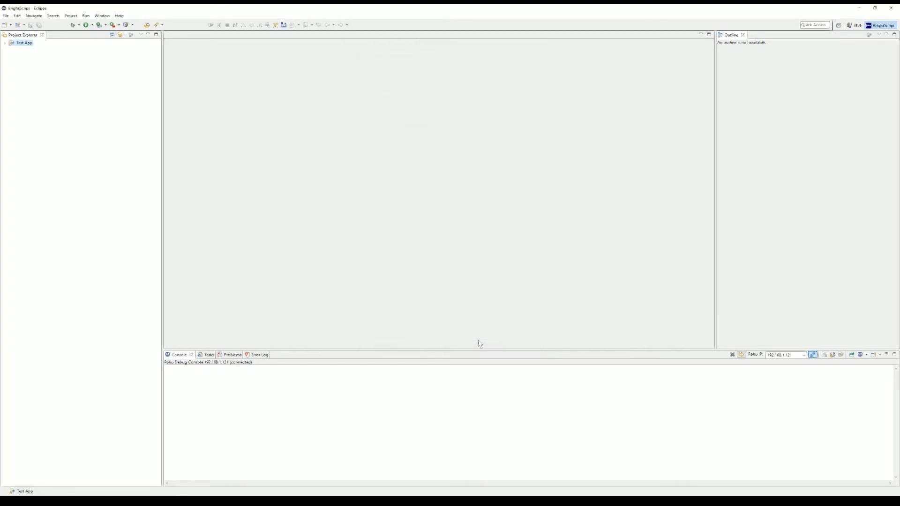
# Step: Expand Test App in Project Explorer and open its manifest in the Manifest editor
pyautogui.click(21, 44)
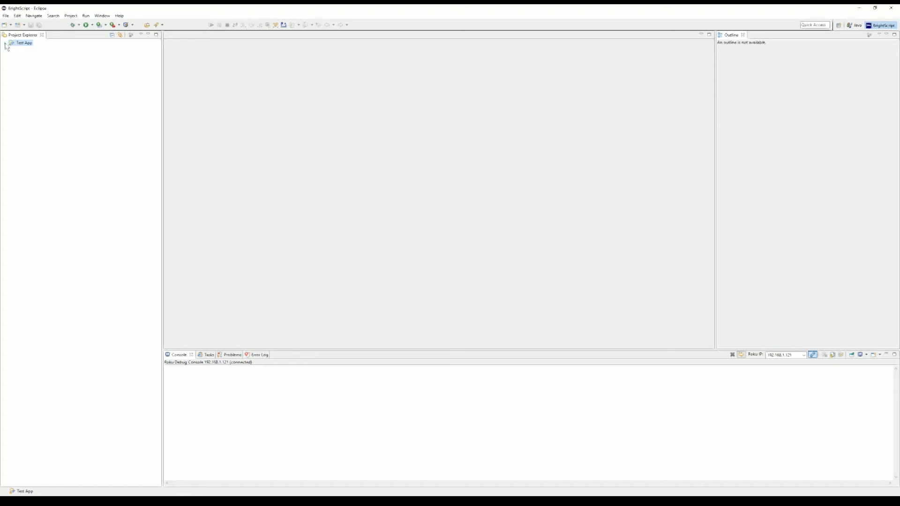
pyautogui.click(9, 46)
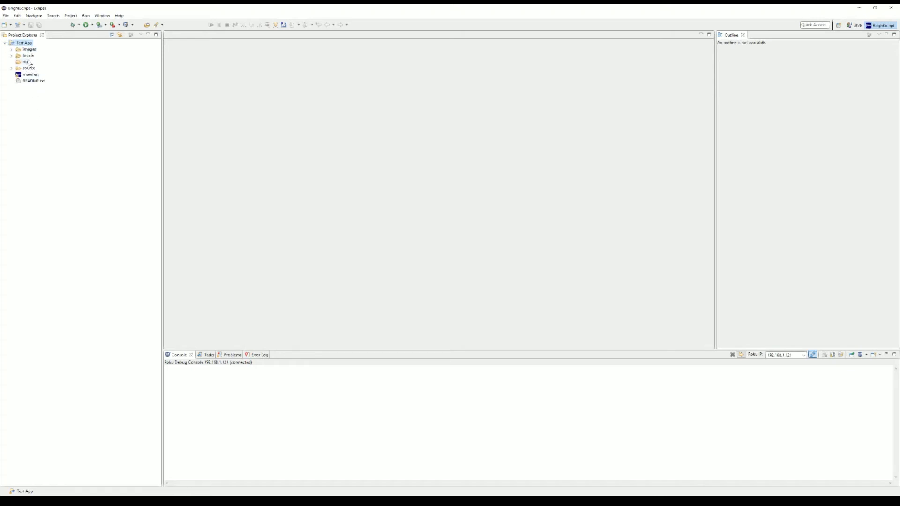
pyautogui.doubleClick(30, 74)
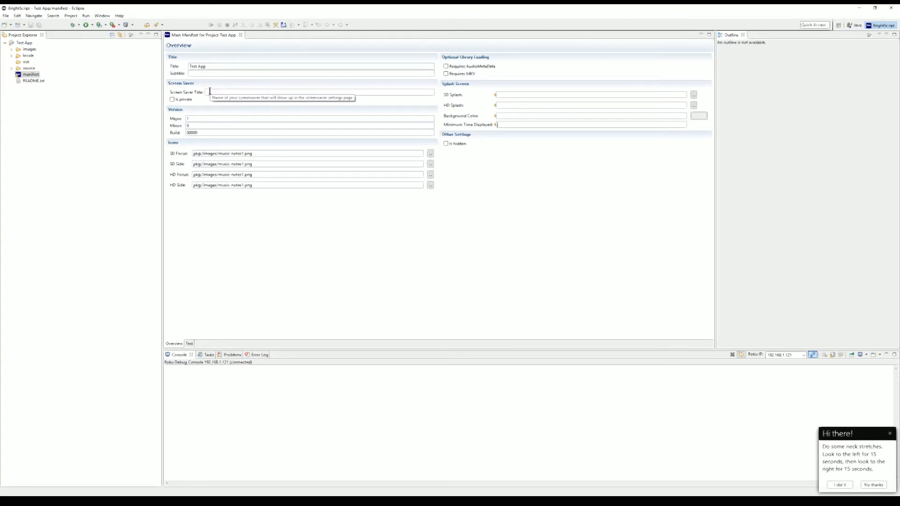
pyautogui.moveTo(211, 144)
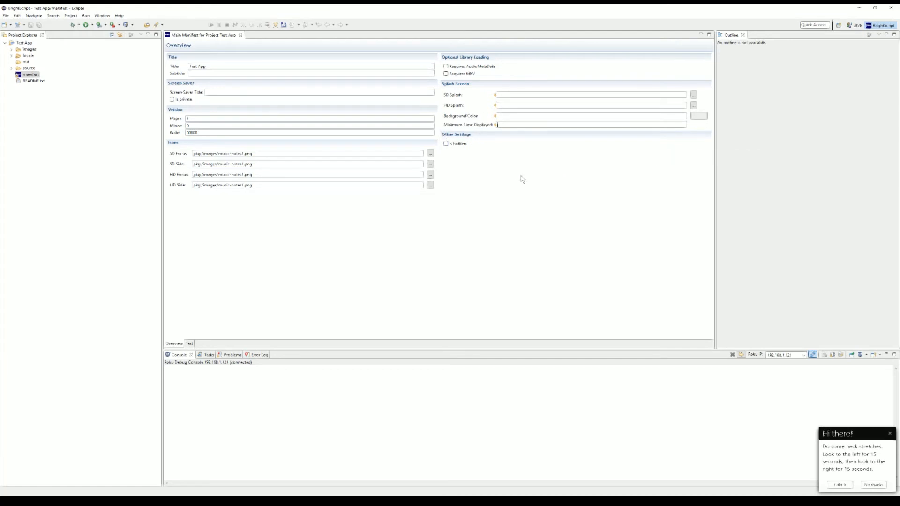
pyautogui.moveTo(464, 166)
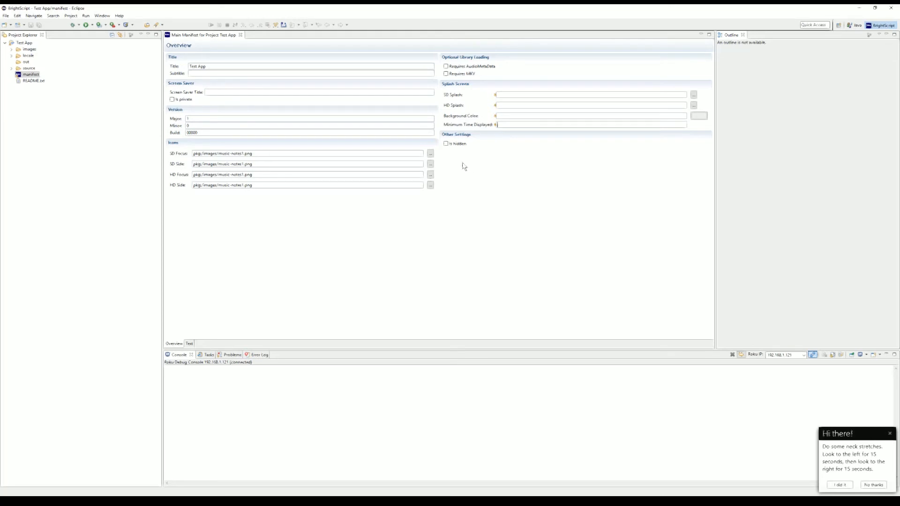
pyautogui.moveTo(447, 146)
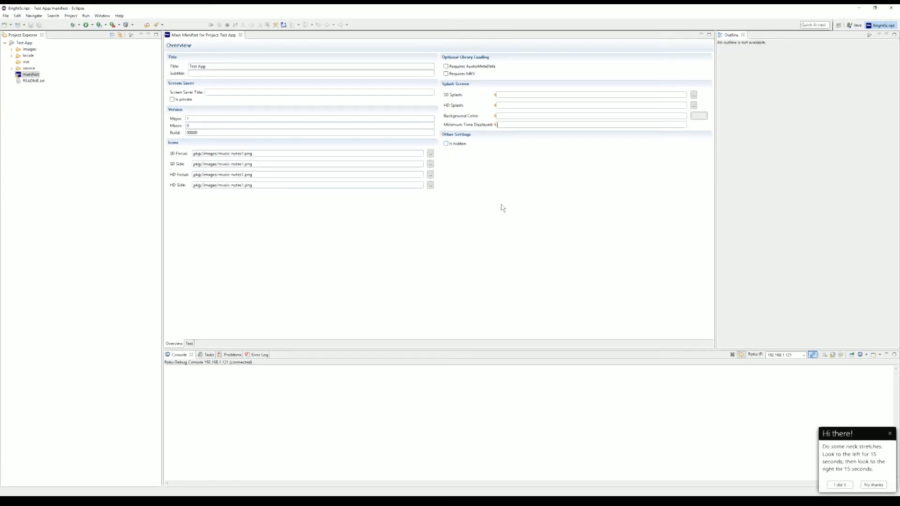
pyautogui.moveTo(467, 64)
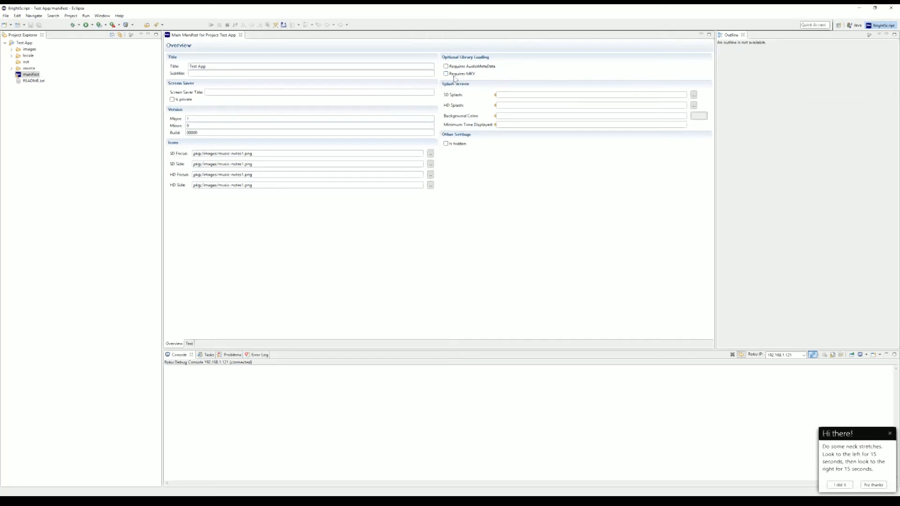
pyautogui.moveTo(448, 75)
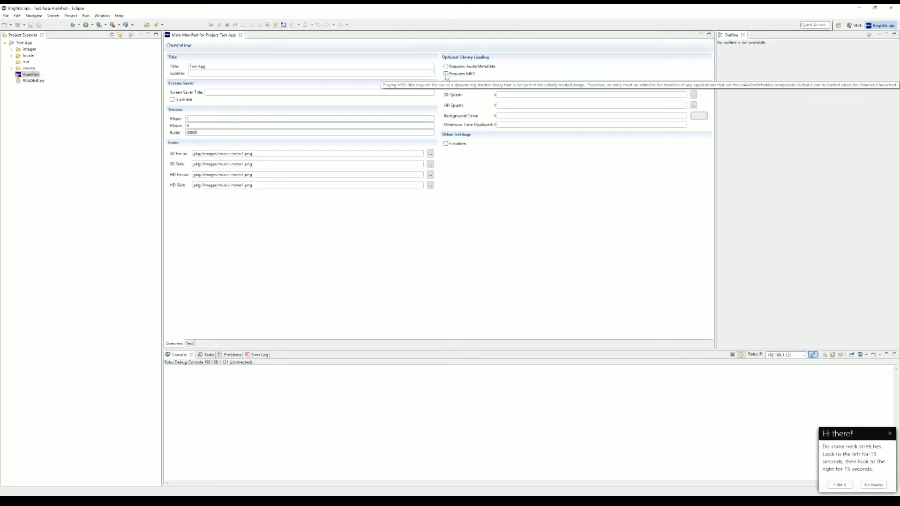
pyautogui.moveTo(497, 78)
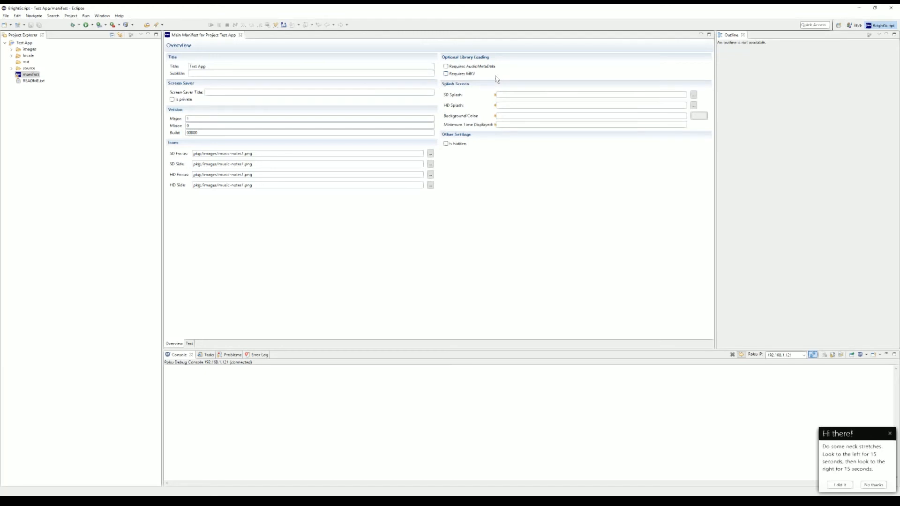
pyautogui.moveTo(490, 69)
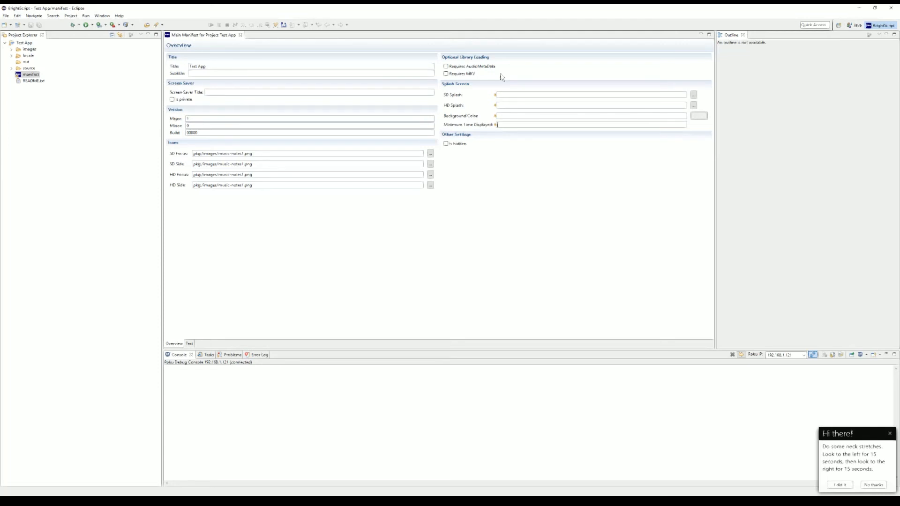
pyautogui.moveTo(487, 79)
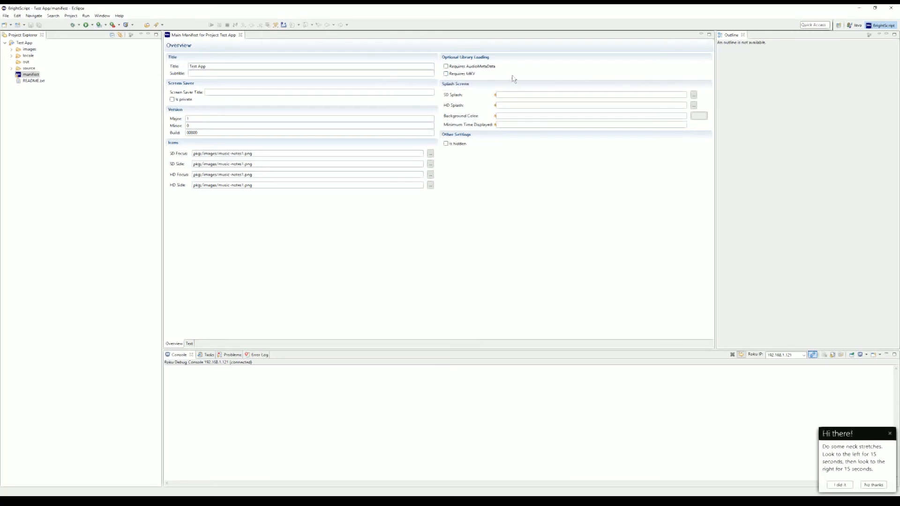
pyautogui.moveTo(511, 80)
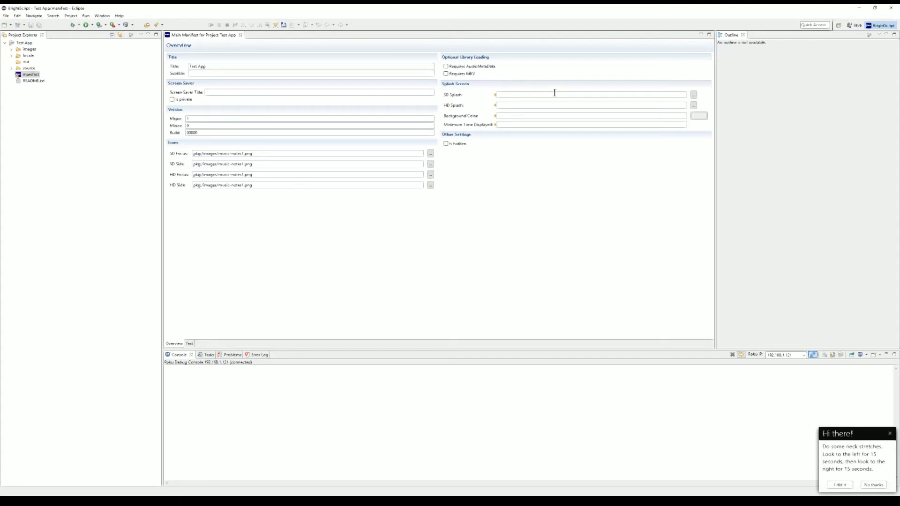
pyautogui.moveTo(533, 148)
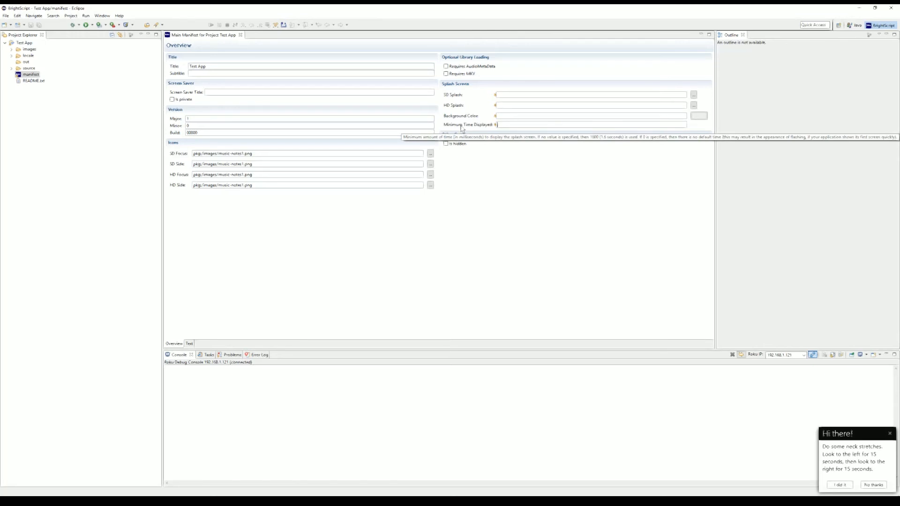
# Step: Set the SD splash image to images/Logo_Overhang_Roku_SDK_HD.png, then open the background colour chooser
pyautogui.click(694, 95)
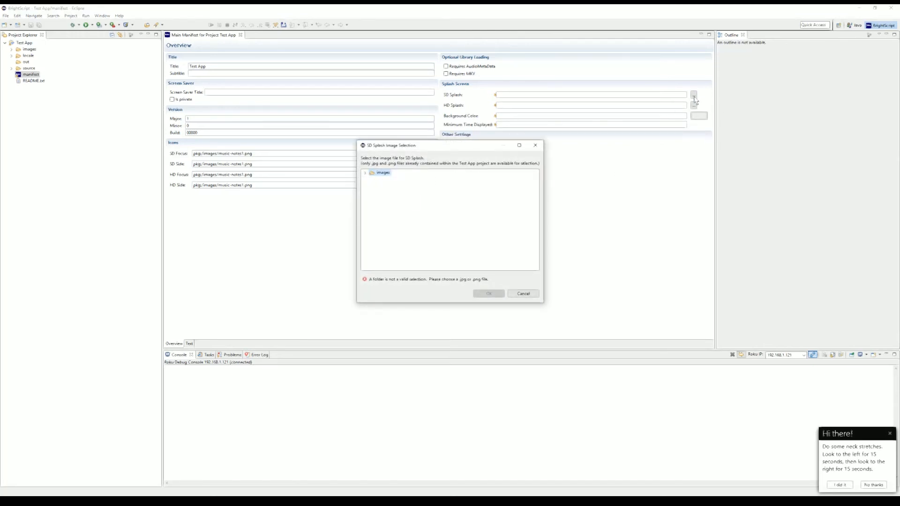
pyautogui.click(382, 172)
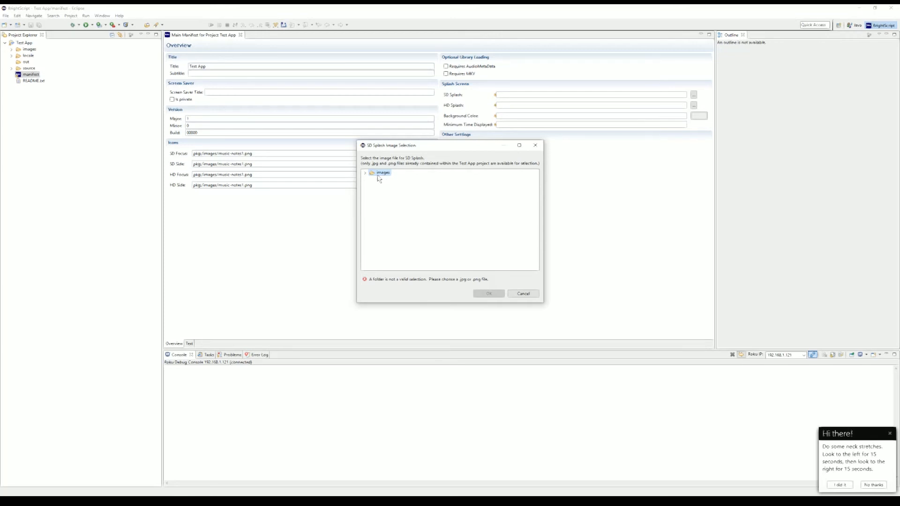
pyautogui.click(365, 173)
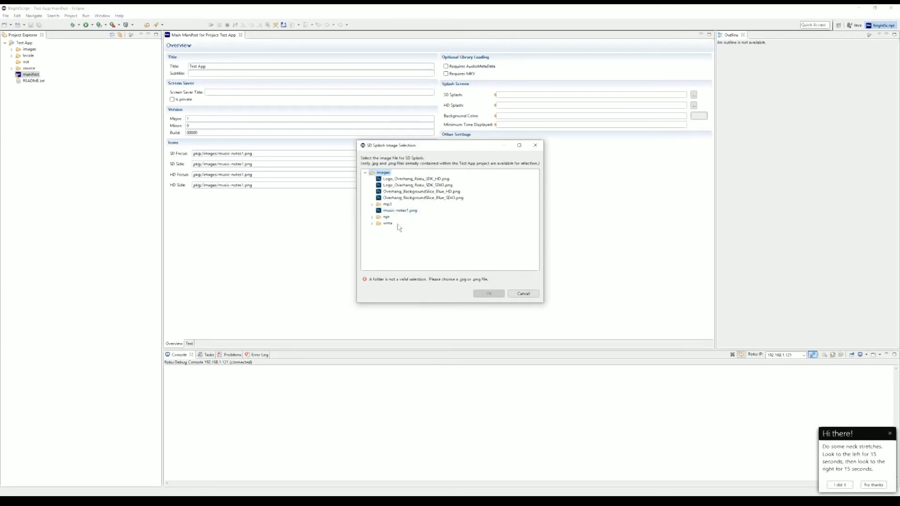
pyautogui.click(425, 198)
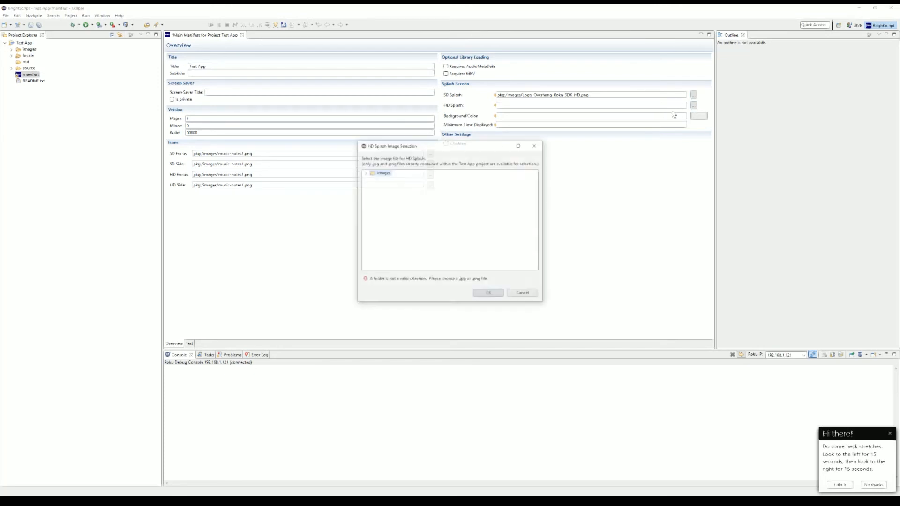
pyautogui.click(488, 292)
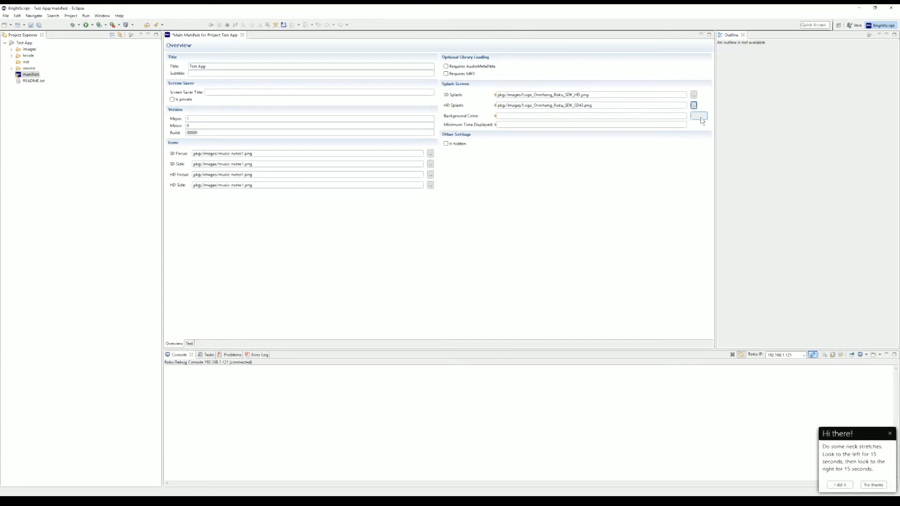
pyautogui.click(699, 115)
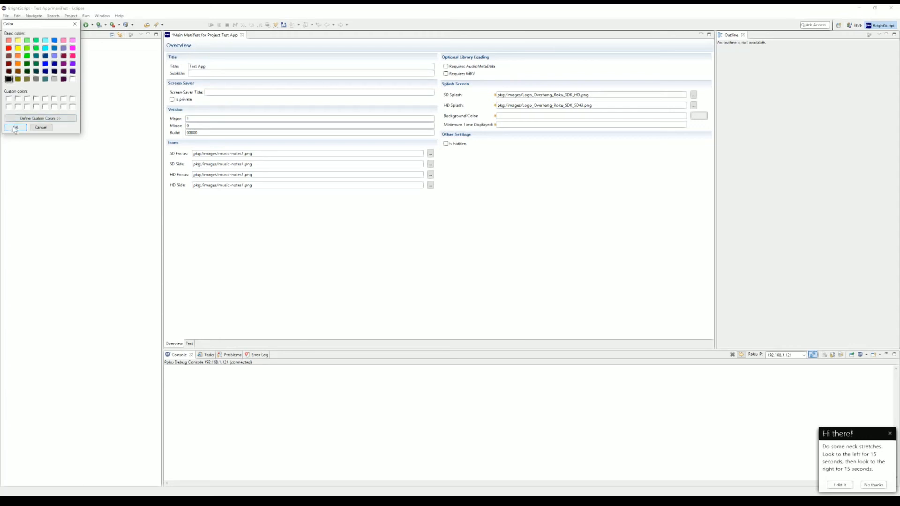
# Step: Confirm black (#000000) splash background, set minimum display time to 2500, and save the manifest
pyautogui.click(16, 128)
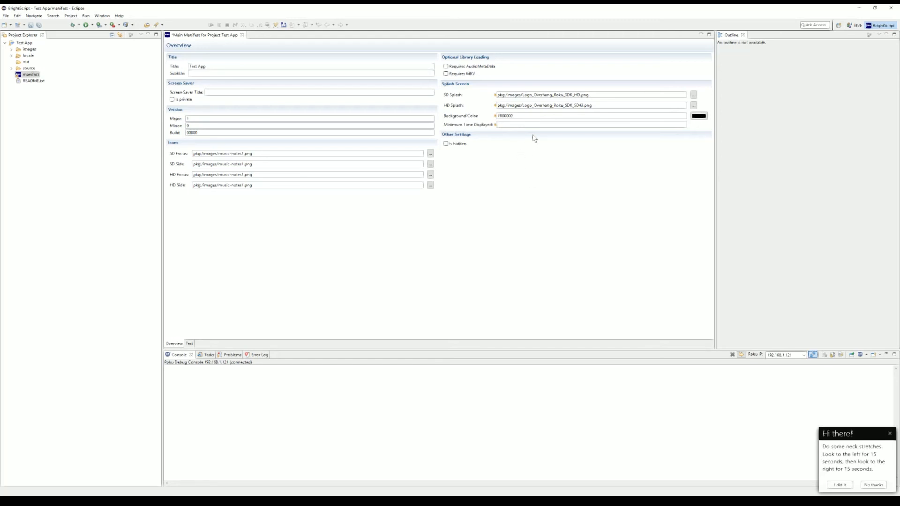
pyautogui.write('2500')
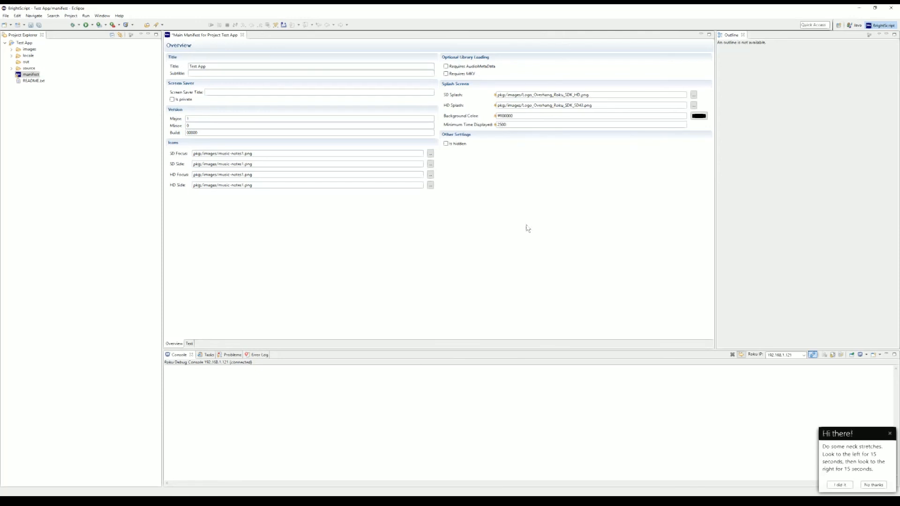
pyautogui.moveTo(521, 181)
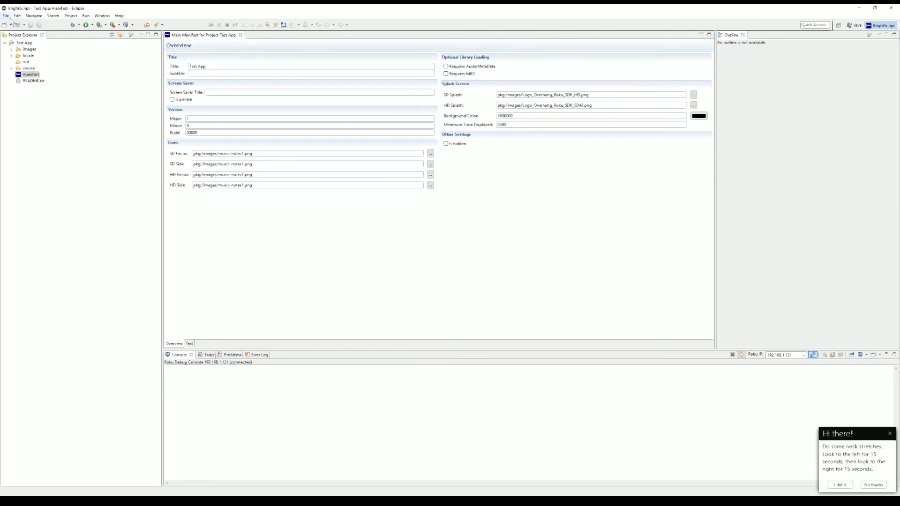
pyautogui.click(6, 15)
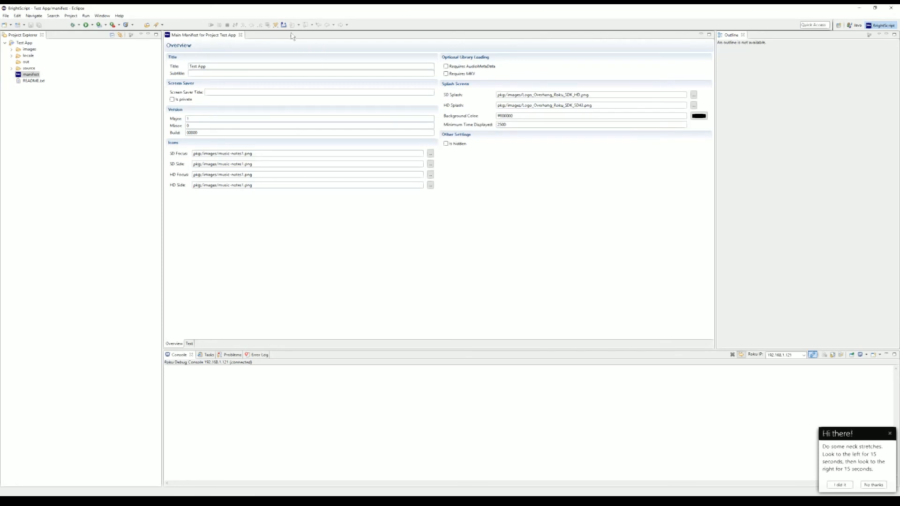
pyautogui.moveTo(262, 143)
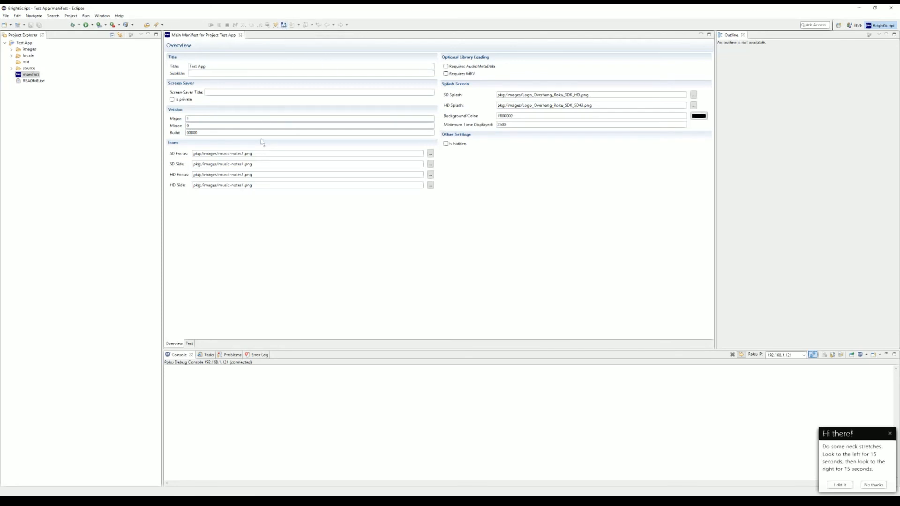
# Step: Export the project through File > Export with BrightScript > BrightScript Deployment selected
pyautogui.click(7, 16)
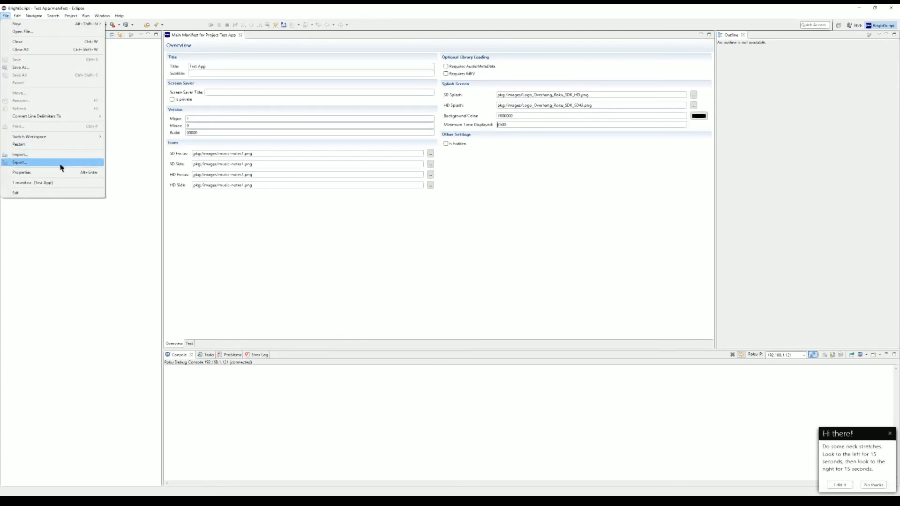
pyautogui.click(19, 162)
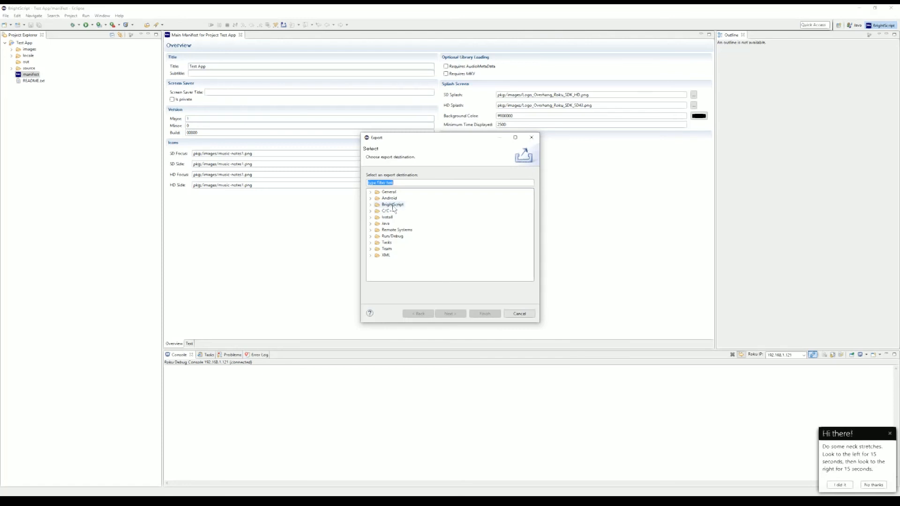
pyautogui.click(371, 205)
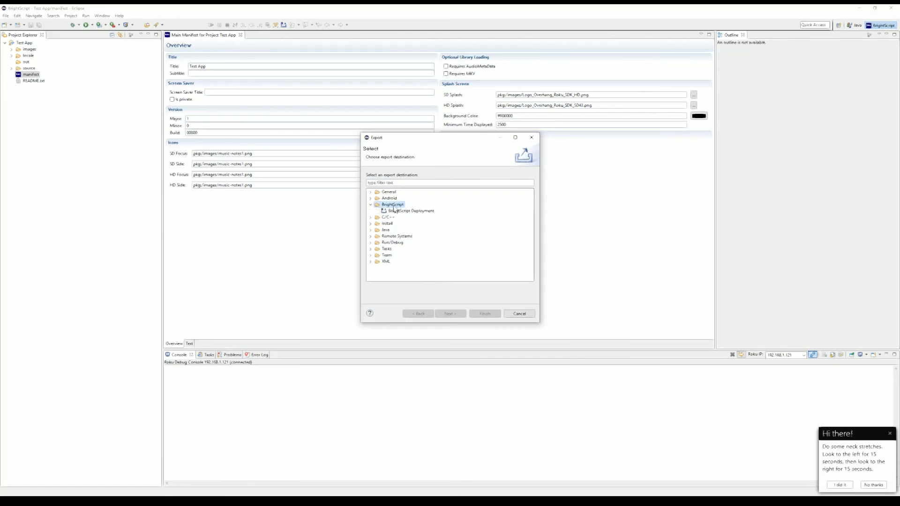
pyautogui.click(408, 210)
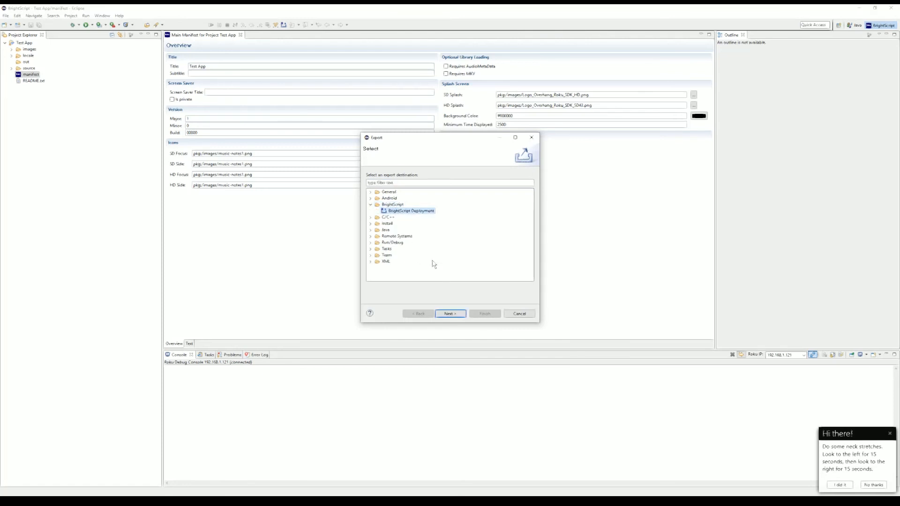
pyautogui.click(450, 314)
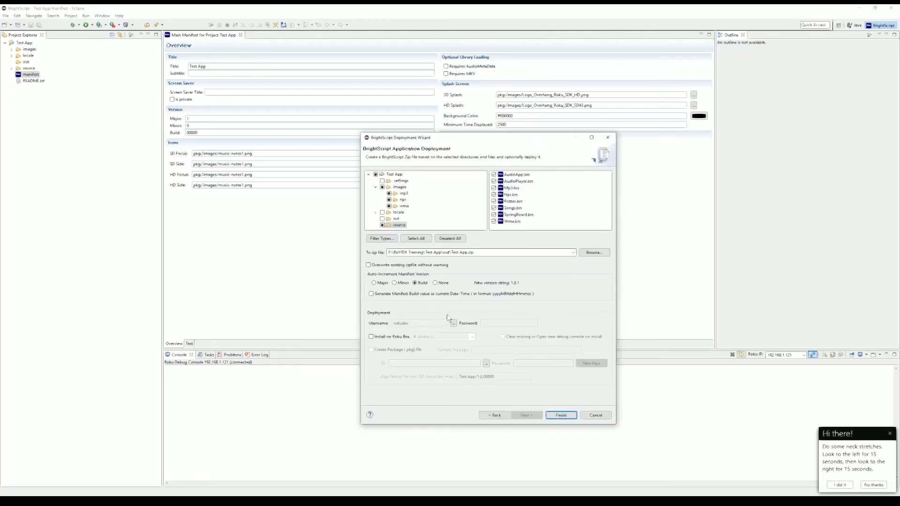
pyautogui.moveTo(549, 150)
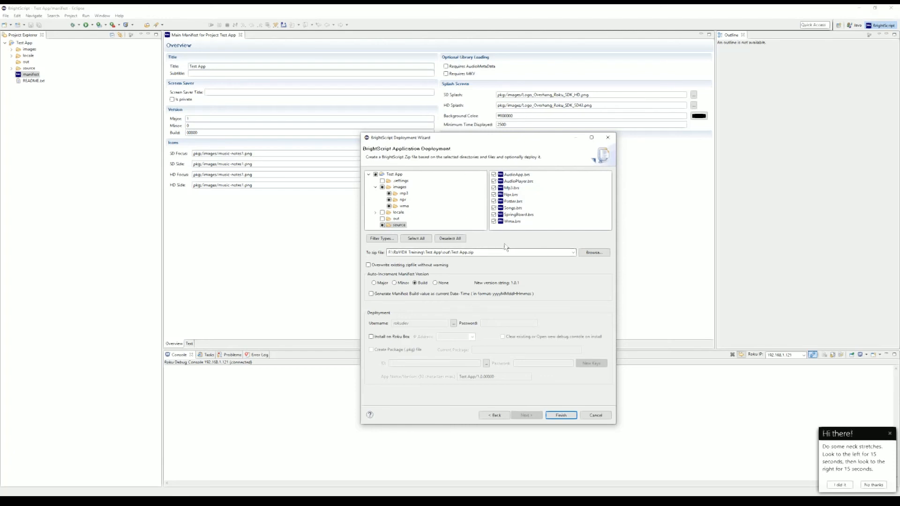
pyautogui.moveTo(169, 286)
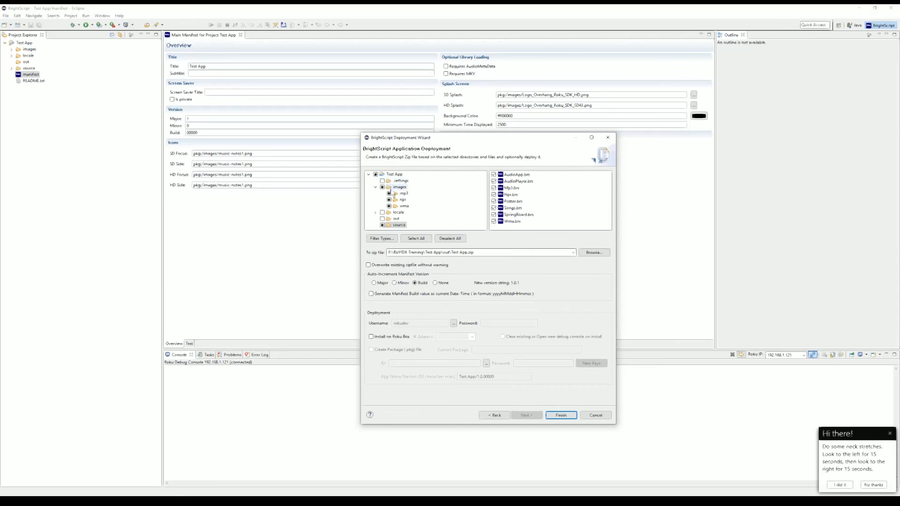
pyautogui.click(512, 188)
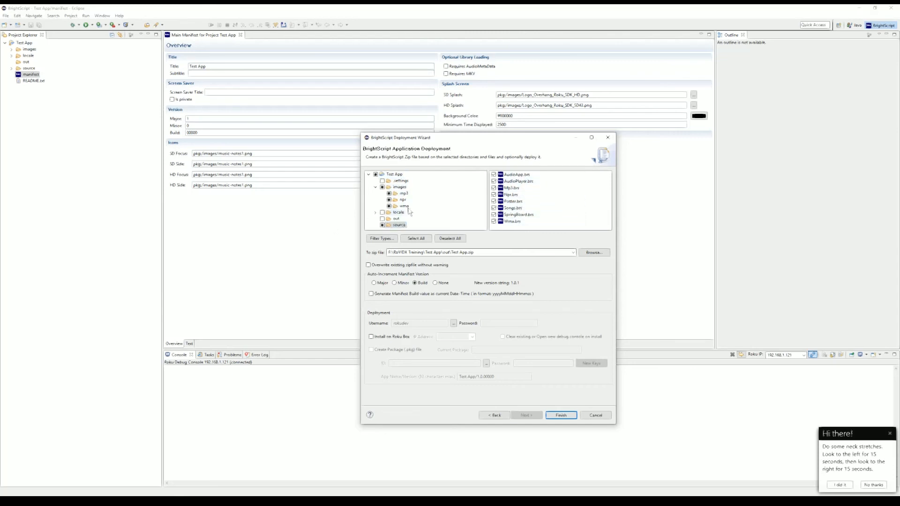
pyautogui.moveTo(423, 220)
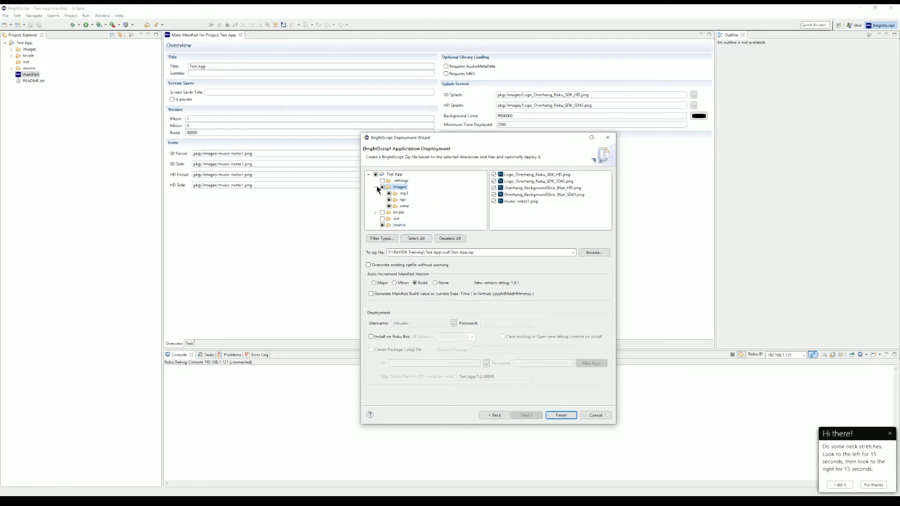
pyautogui.click(376, 187)
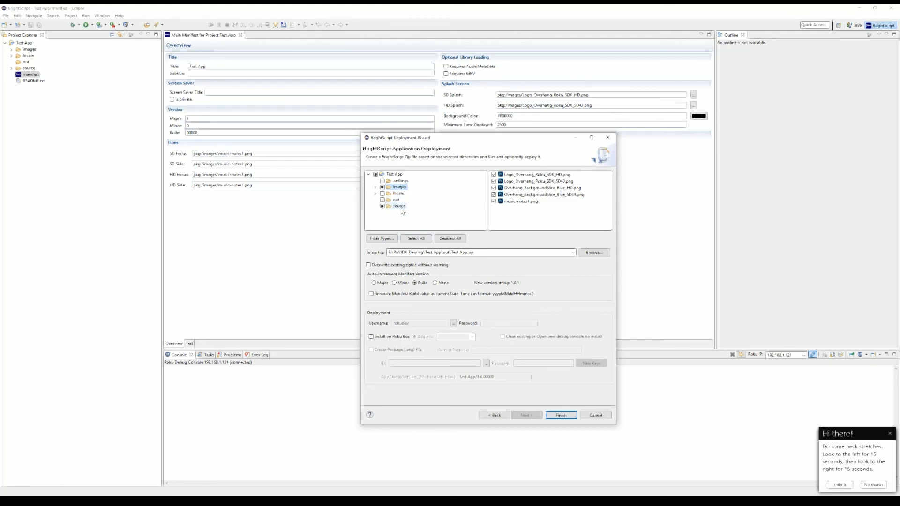
pyautogui.click(399, 207)
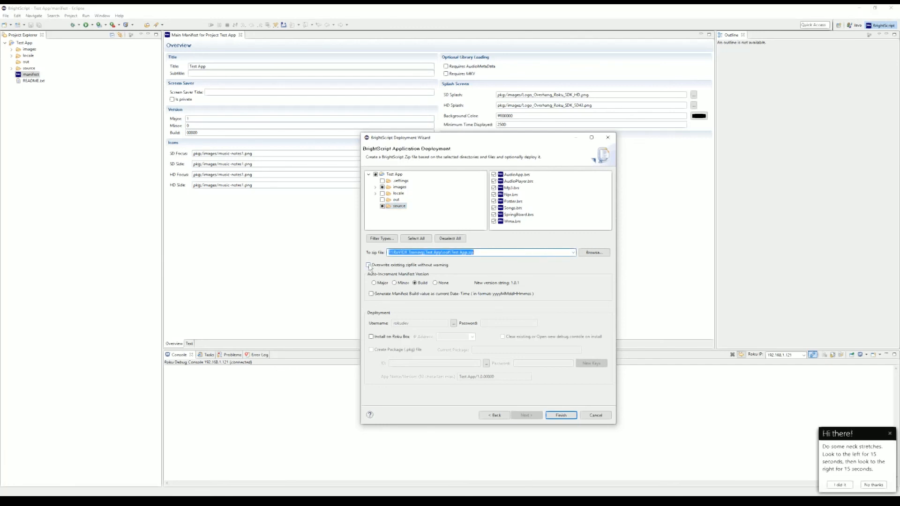
# Step: Enable 'Overwrite existing zipfile without warning' in the BrightScript Deployment Wizard
pyautogui.click(367, 265)
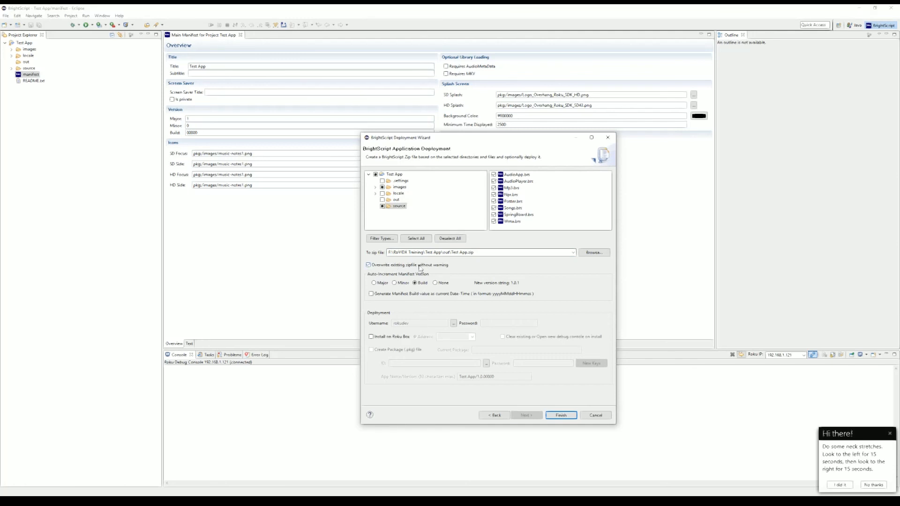
pyautogui.moveTo(452, 267)
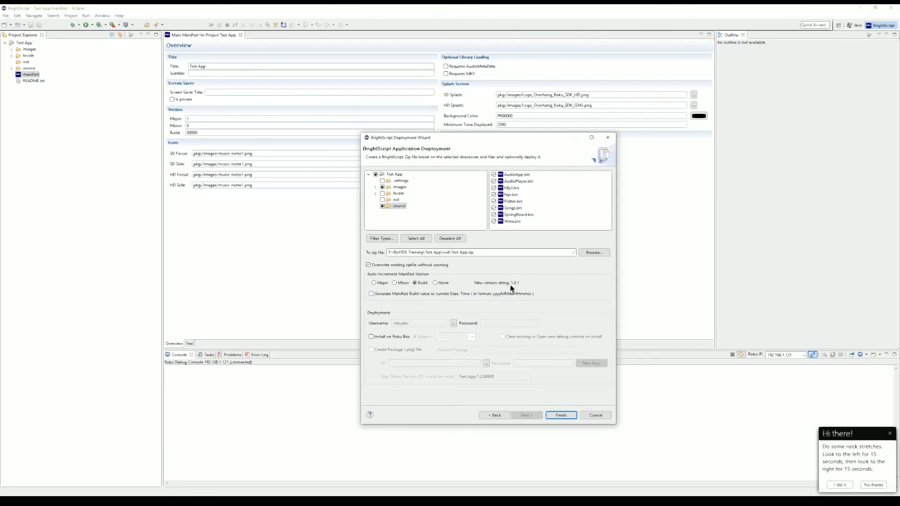
pyautogui.moveTo(531, 284)
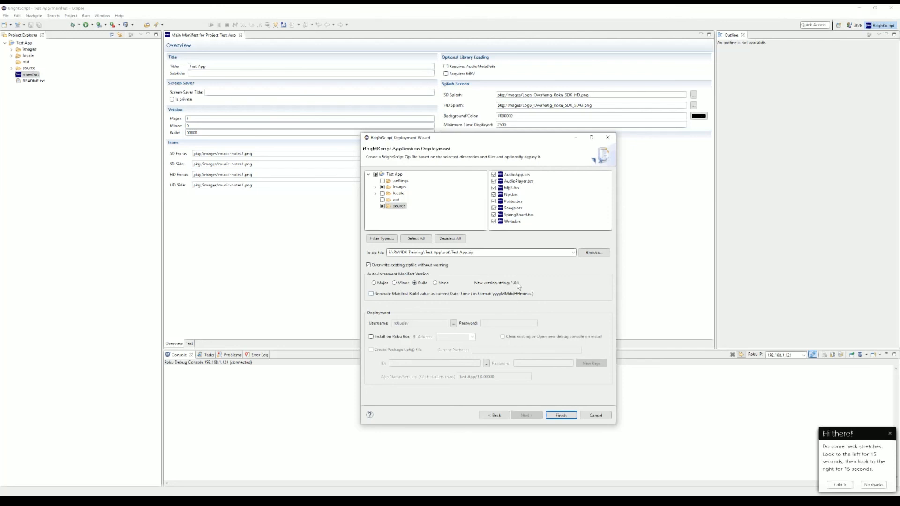
pyautogui.moveTo(521, 287)
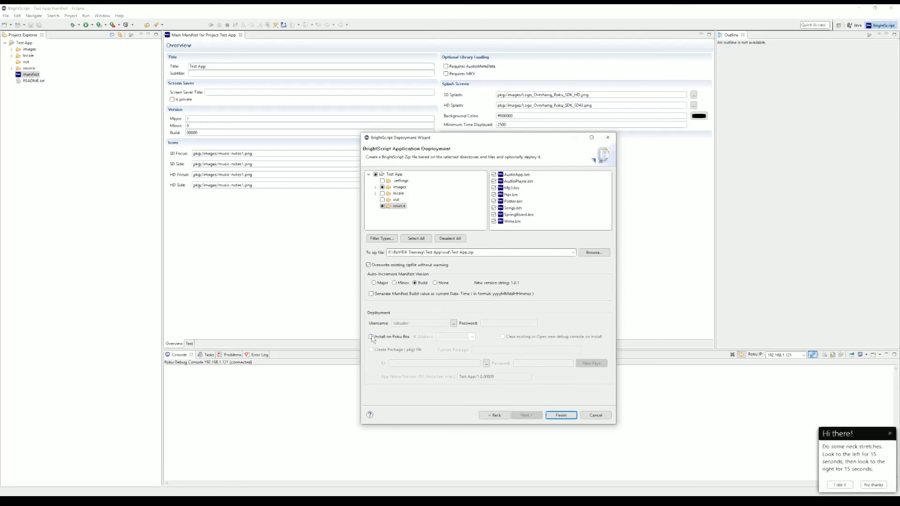
# Step: Enable Install on Roku Box at 192.168.1.121, dismiss the password error, and begin entering the password
pyautogui.click(371, 337)
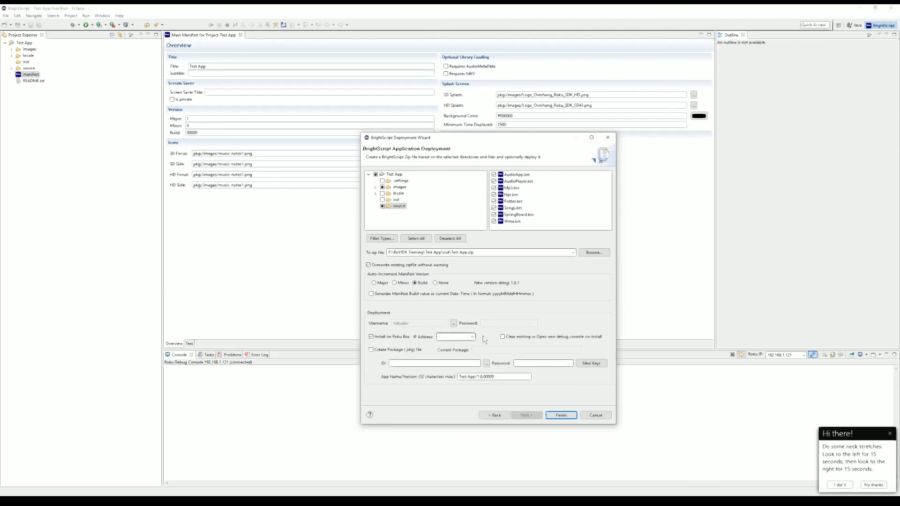
pyautogui.click(472, 337)
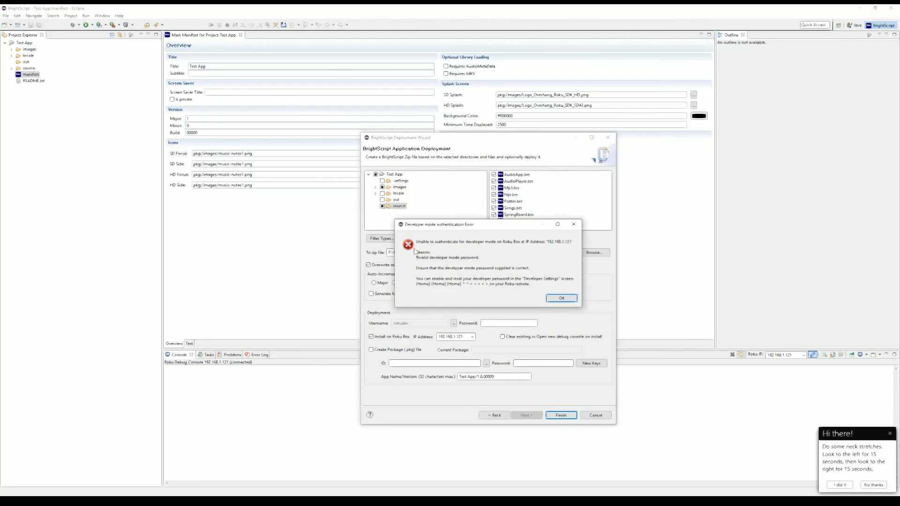
pyautogui.moveTo(462, 243)
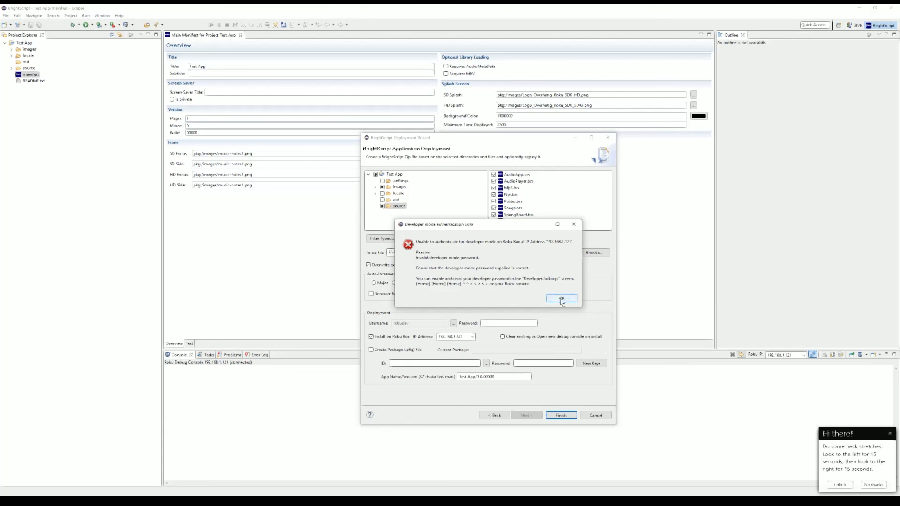
pyautogui.click(562, 298)
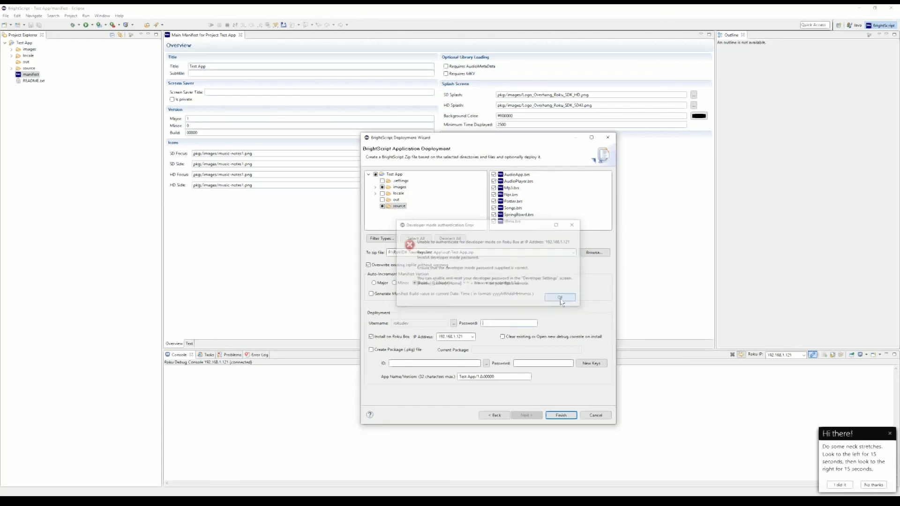
pyautogui.click(561, 298)
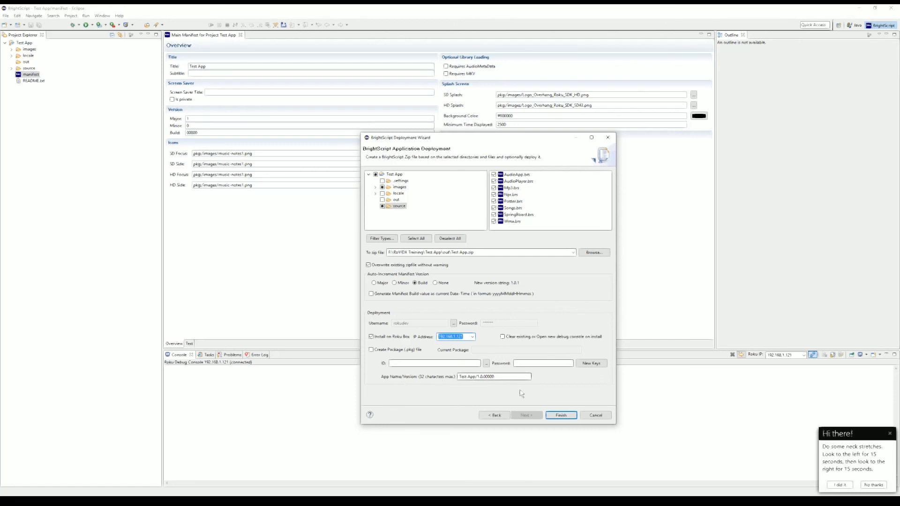
pyautogui.moveTo(559, 433)
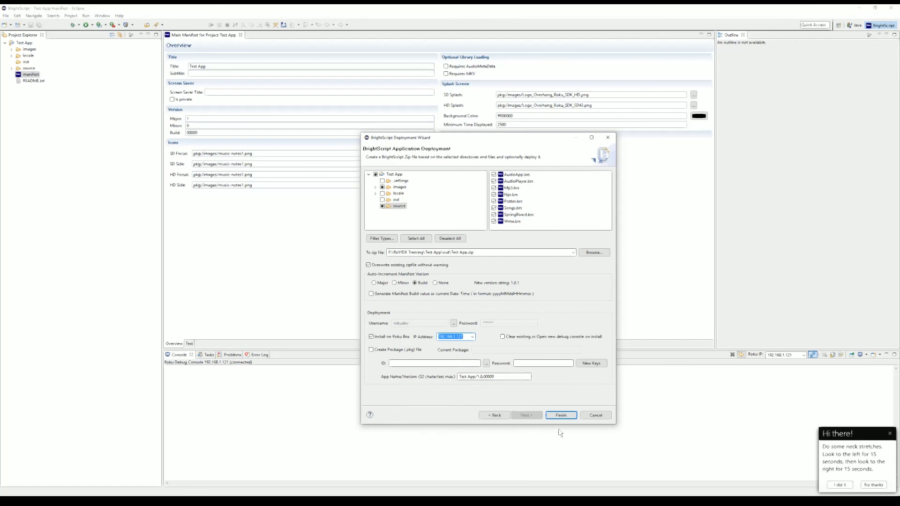
# Step: Finish the BrightScript Deployment wizard so Test App compiles and runs on the Roku
pyautogui.click(561, 416)
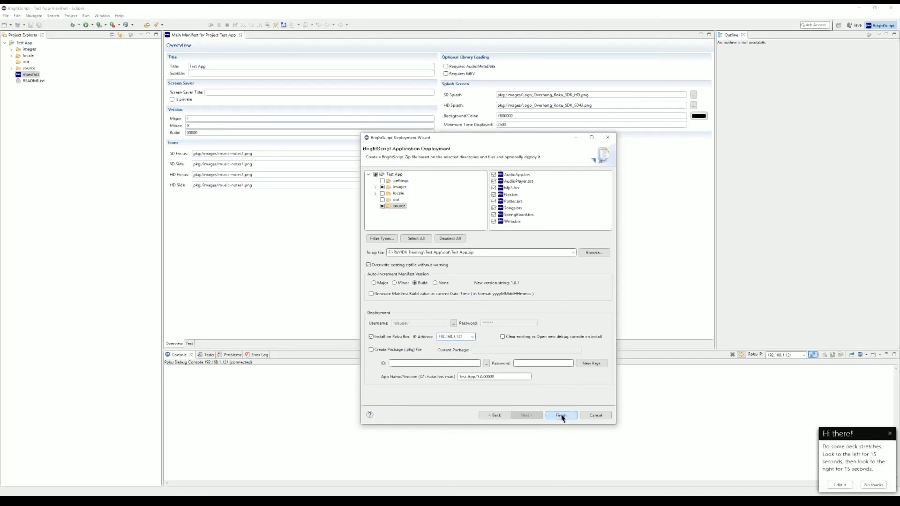
pyautogui.click(561, 415)
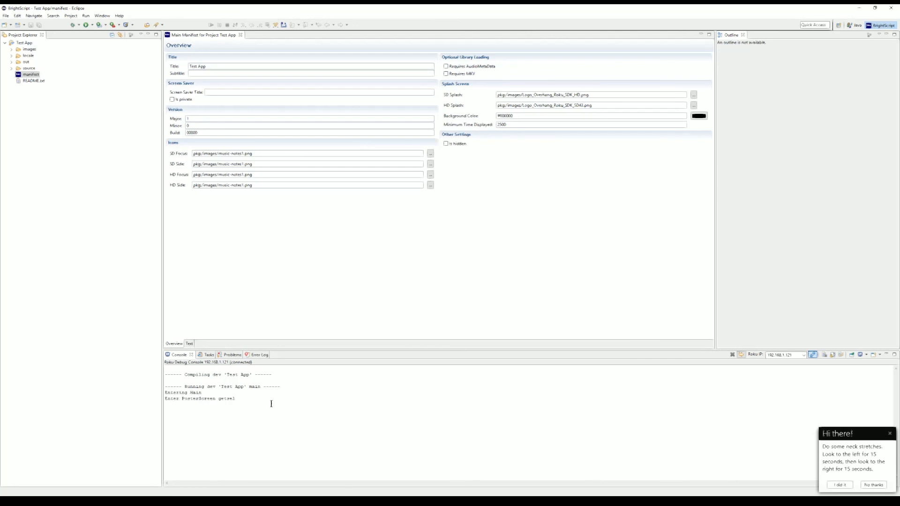
pyautogui.moveTo(288, 413)
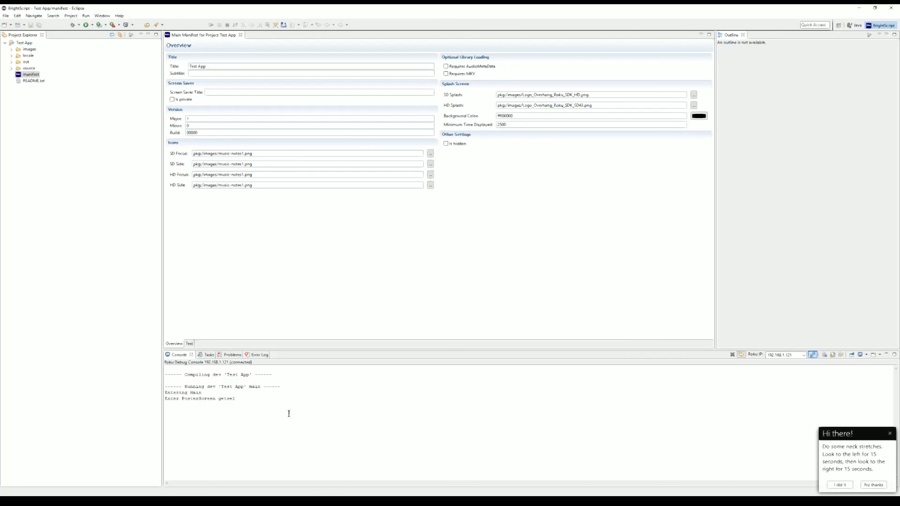